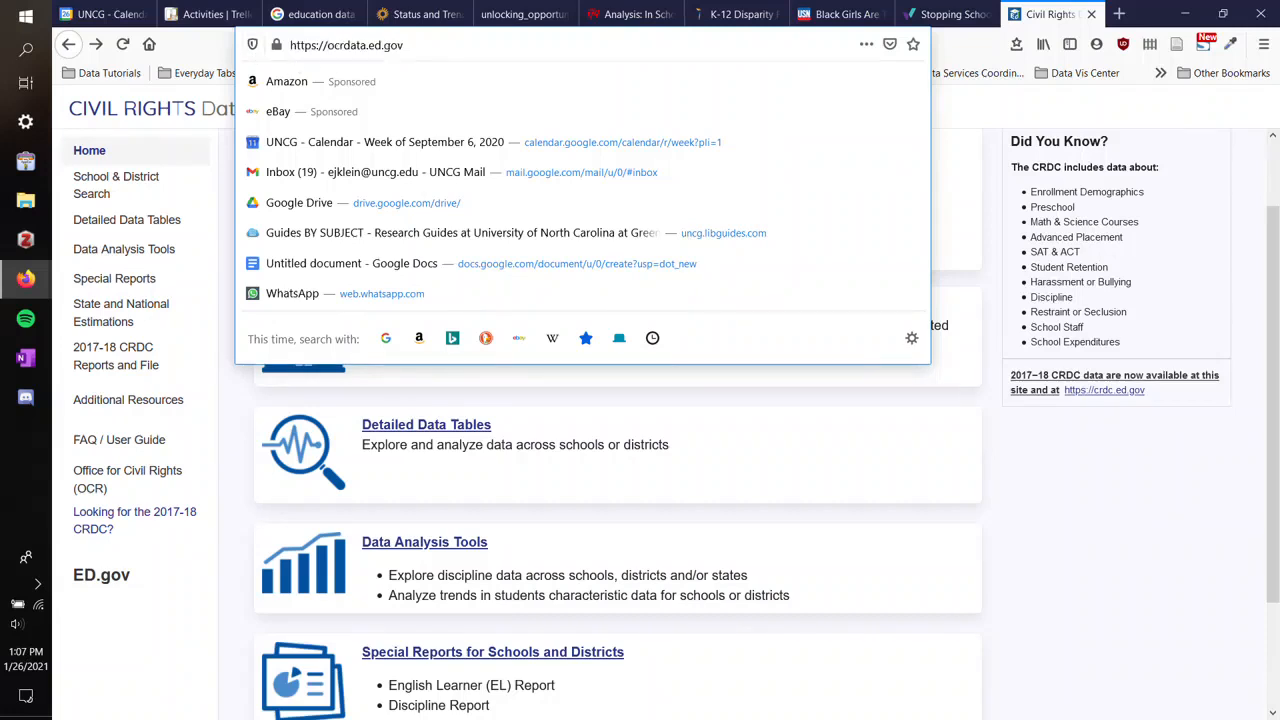
Open the Detailed Data Tables school search page on ocrdata.ed.gov.
{"action": "double_click", "coordinate": [373, 45]}
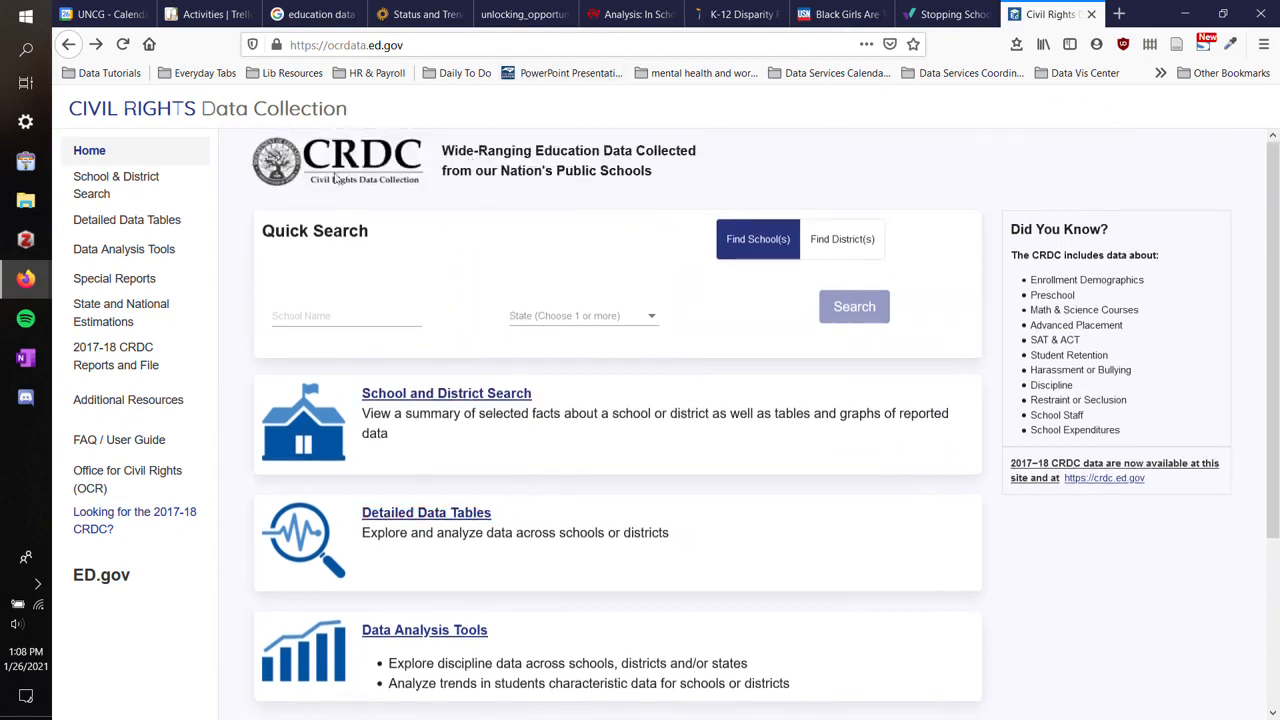
{"action": "mouse_move", "coordinate": [432, 326]}
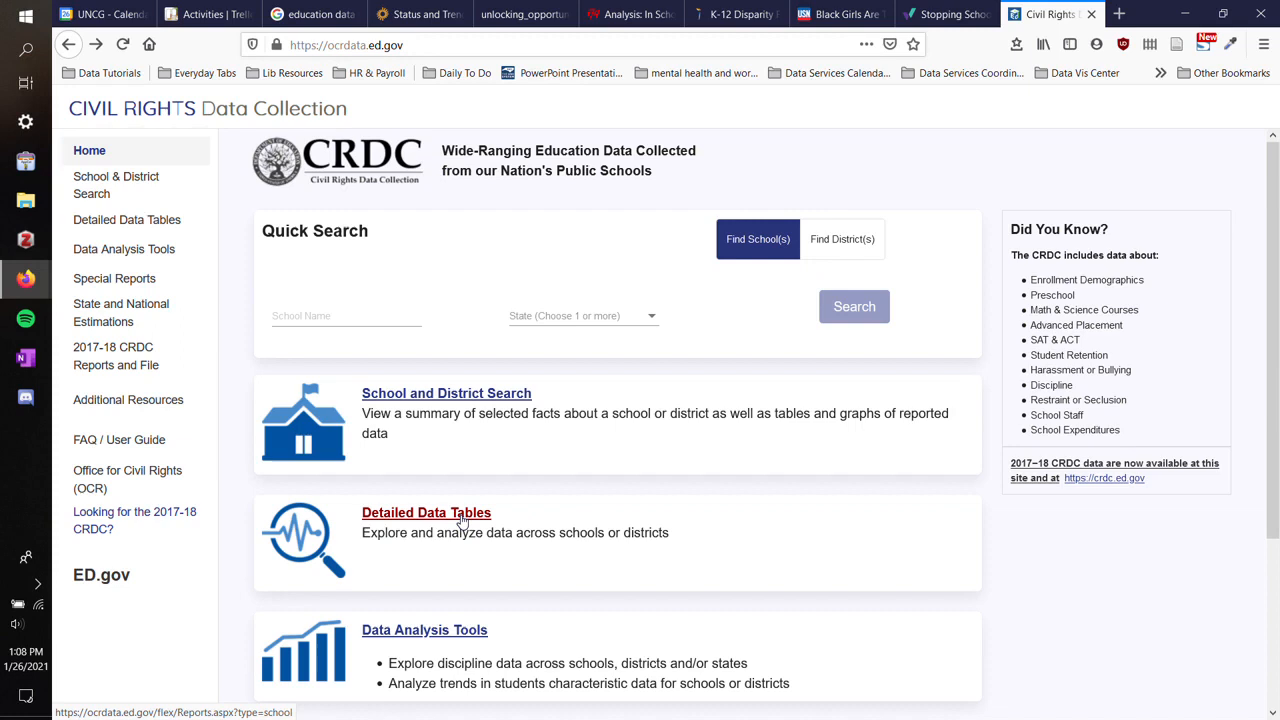
{"action": "mouse_move", "coordinate": [430, 522]}
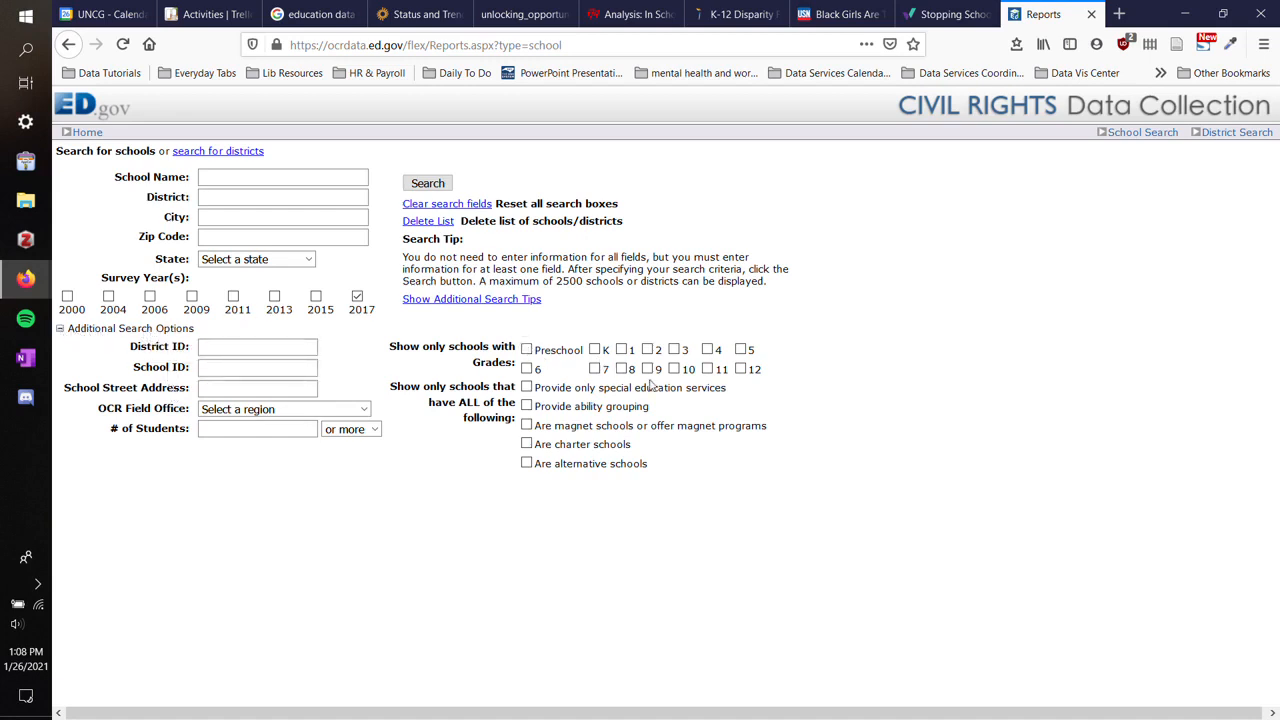
Filter to grades 6–8 with survey year 2017 and run the school search.
{"action": "left_click", "coordinate": [527, 368]}
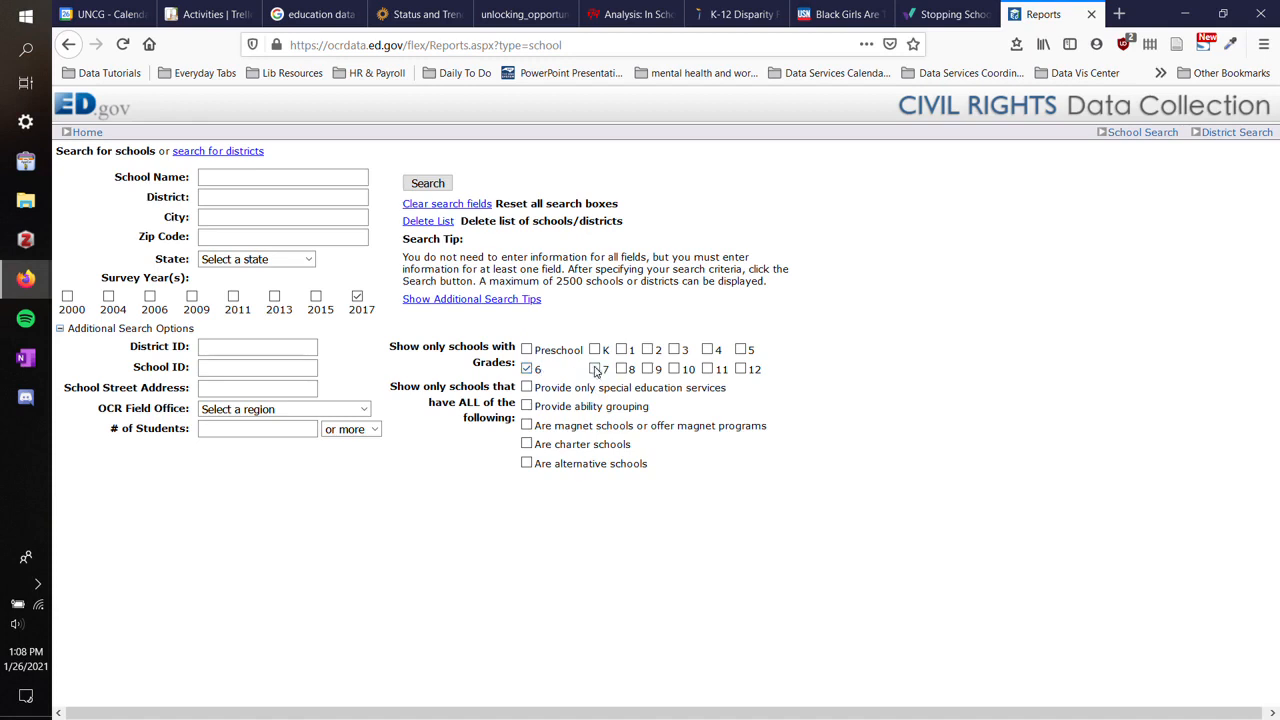
{"action": "left_click", "coordinate": [621, 369]}
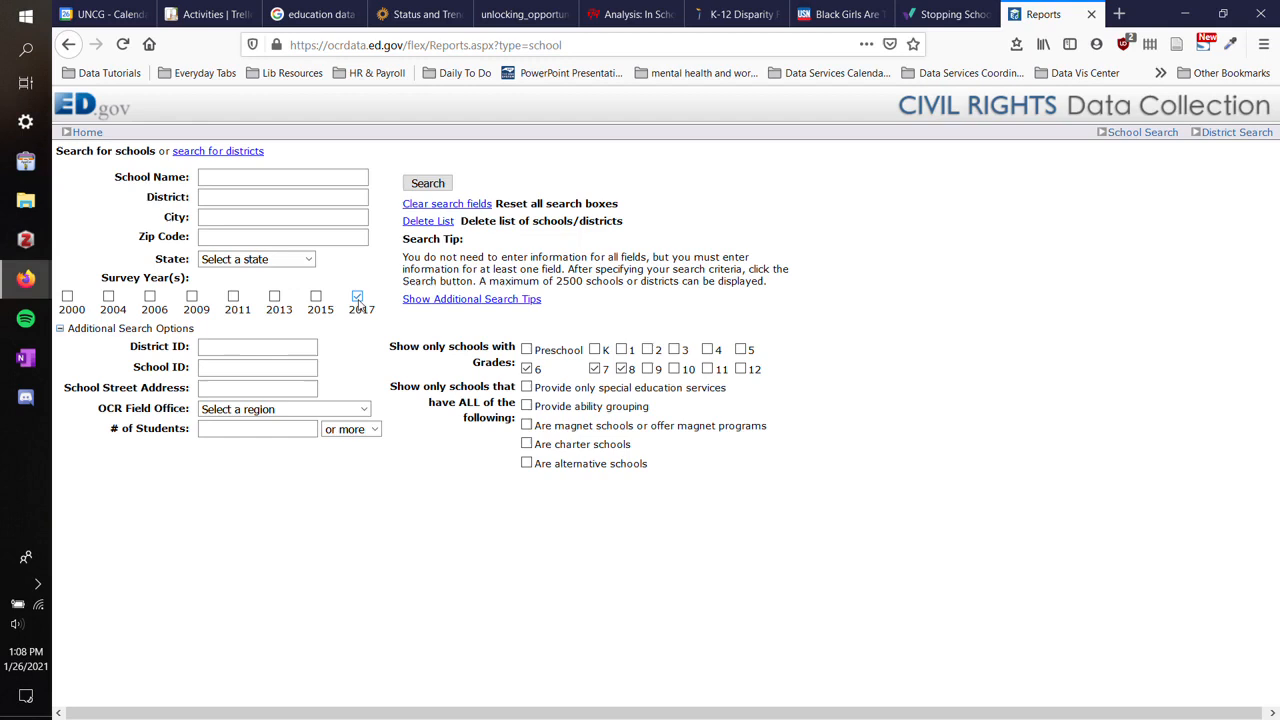
{"action": "left_click", "coordinate": [357, 296]}
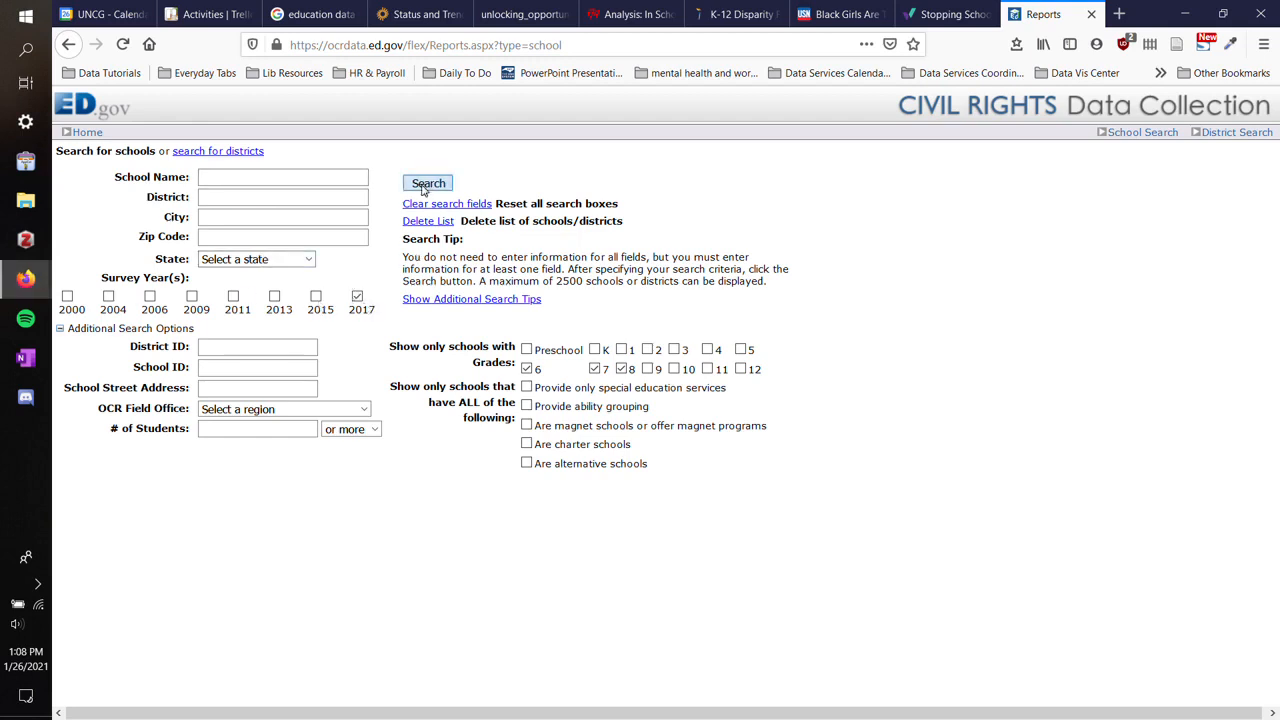
{"action": "left_click", "coordinate": [428, 183]}
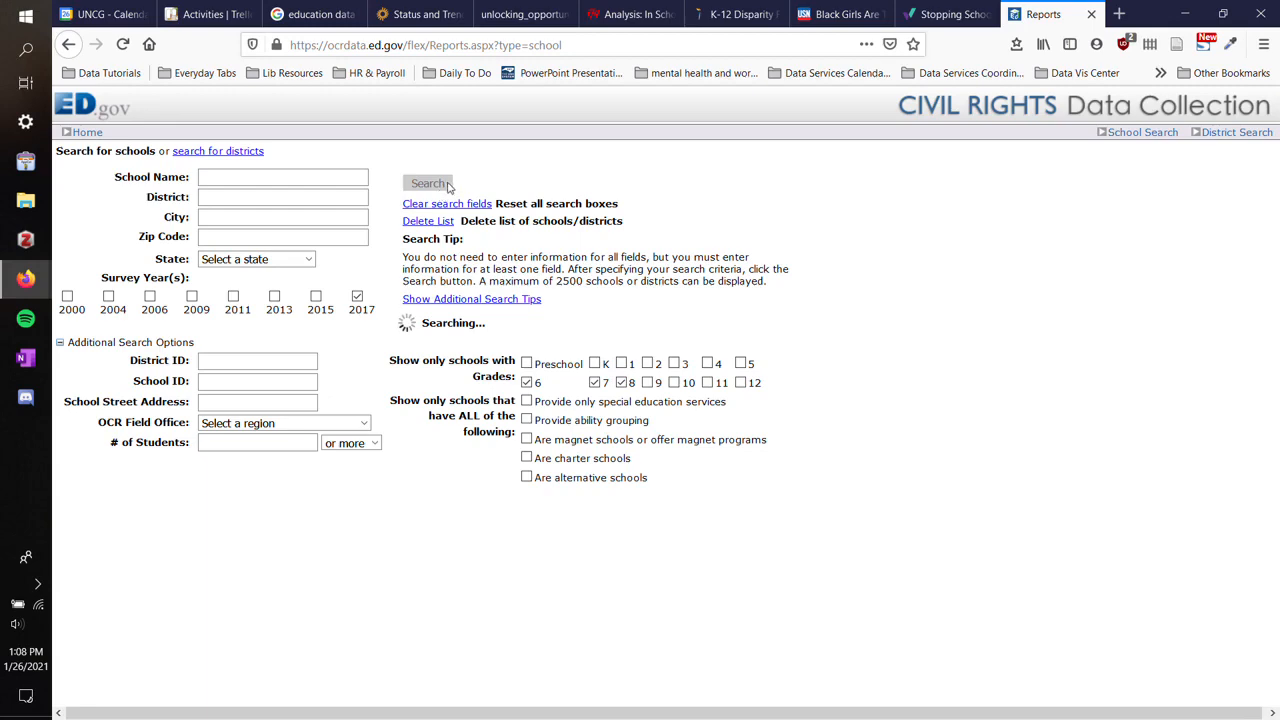
Rerun the search and scroll through the 2500+ matching schools and report topics.
{"action": "left_click", "coordinate": [428, 183]}
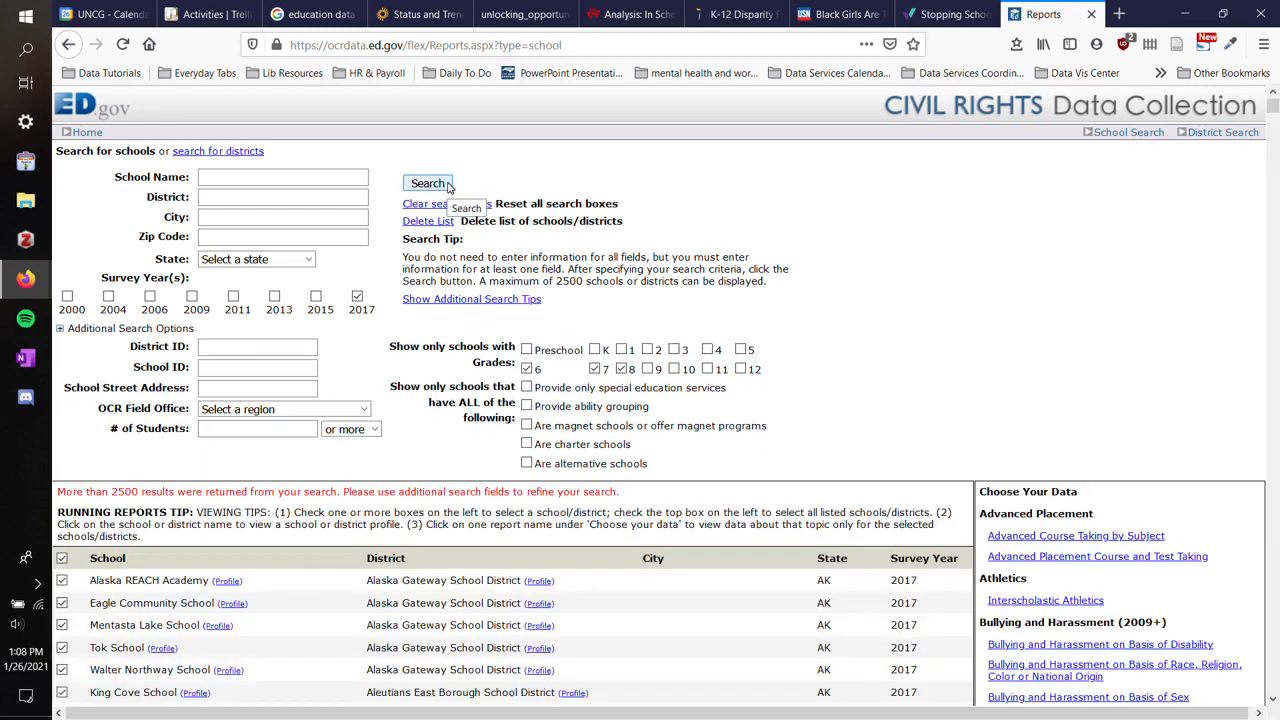
{"action": "scroll", "scroll_direction": "down", "scroll_amount": 3}
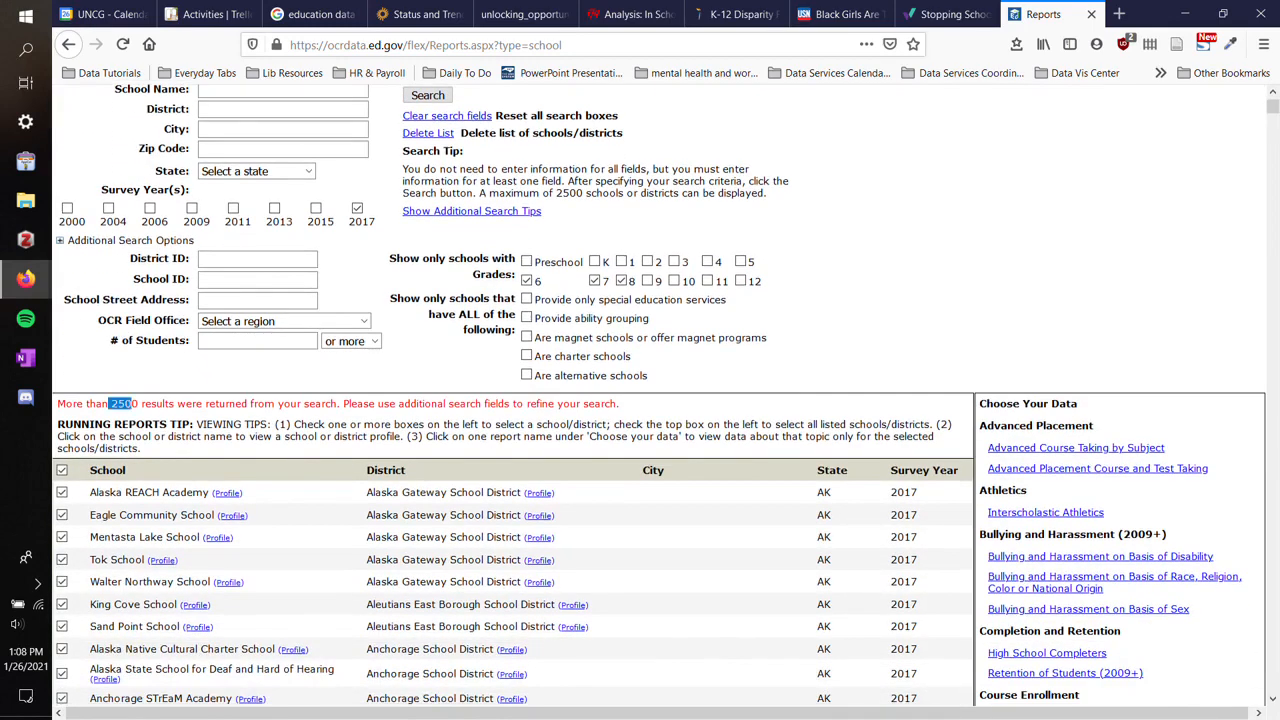
{"action": "scroll", "scroll_direction": "down", "scroll_amount": 3}
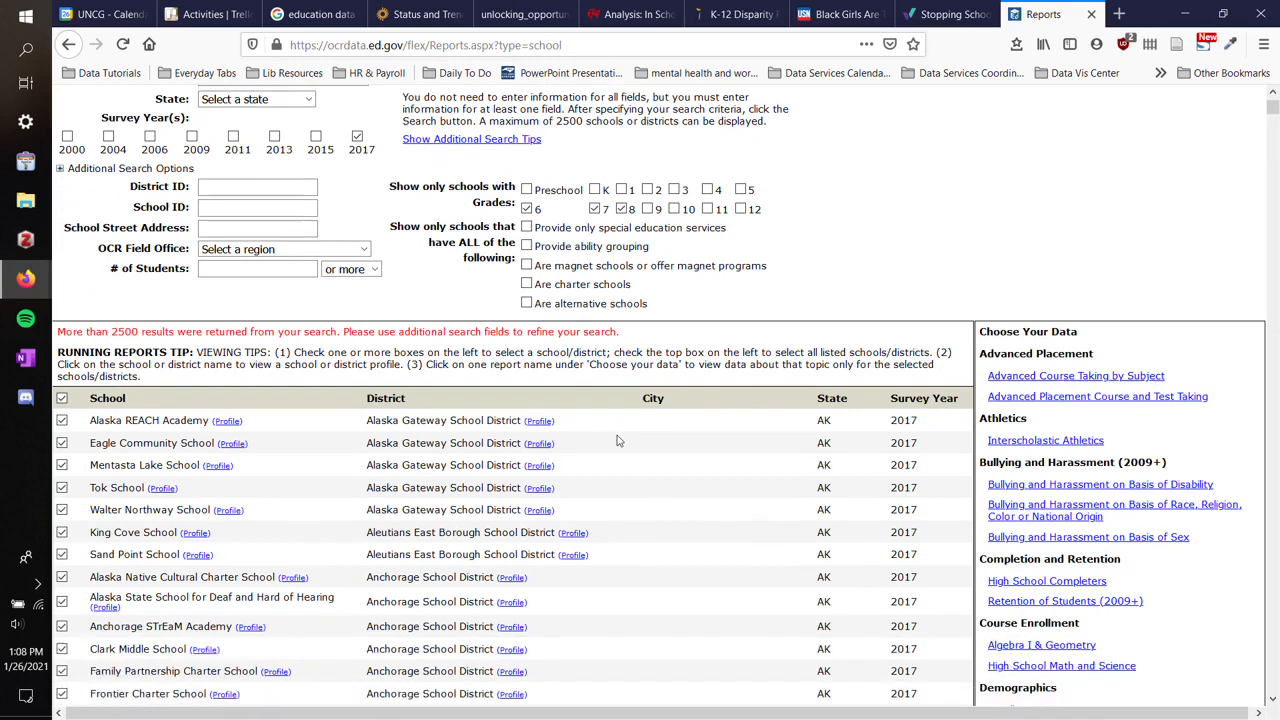
{"action": "scroll", "scroll_direction": "down", "scroll_amount": 3}
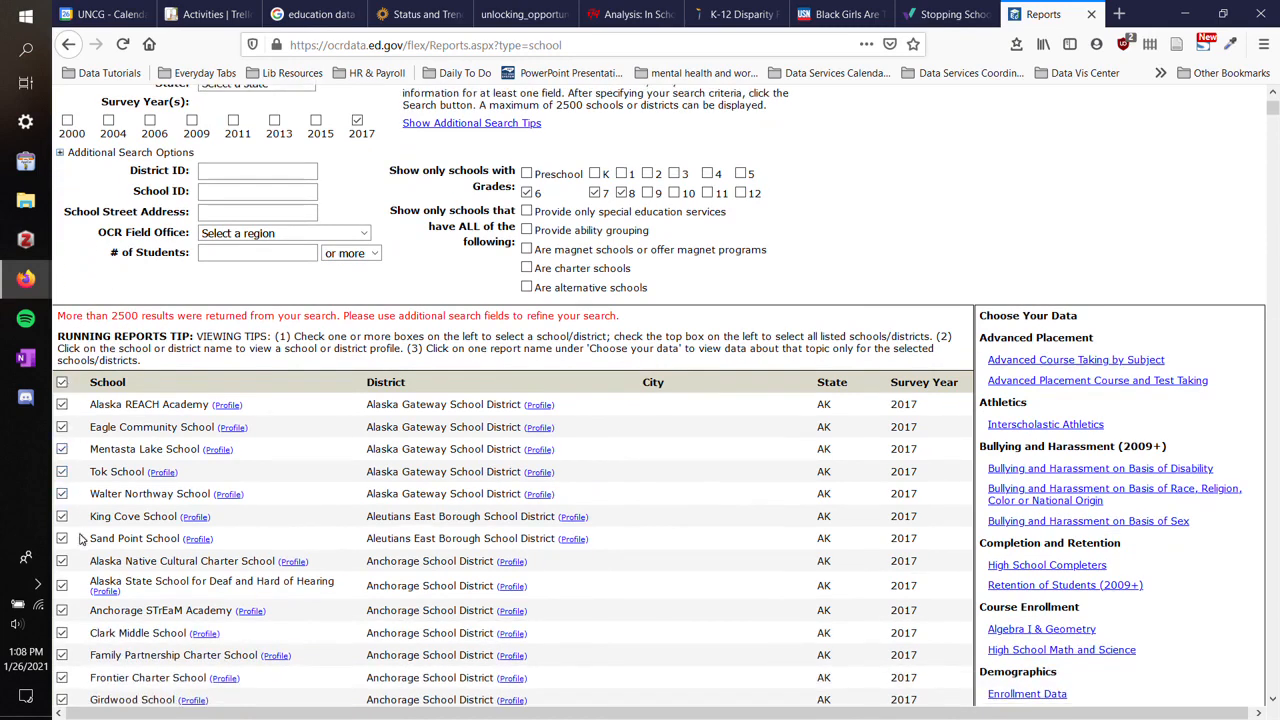
{"action": "scroll", "scroll_direction": "down", "scroll_amount": 3}
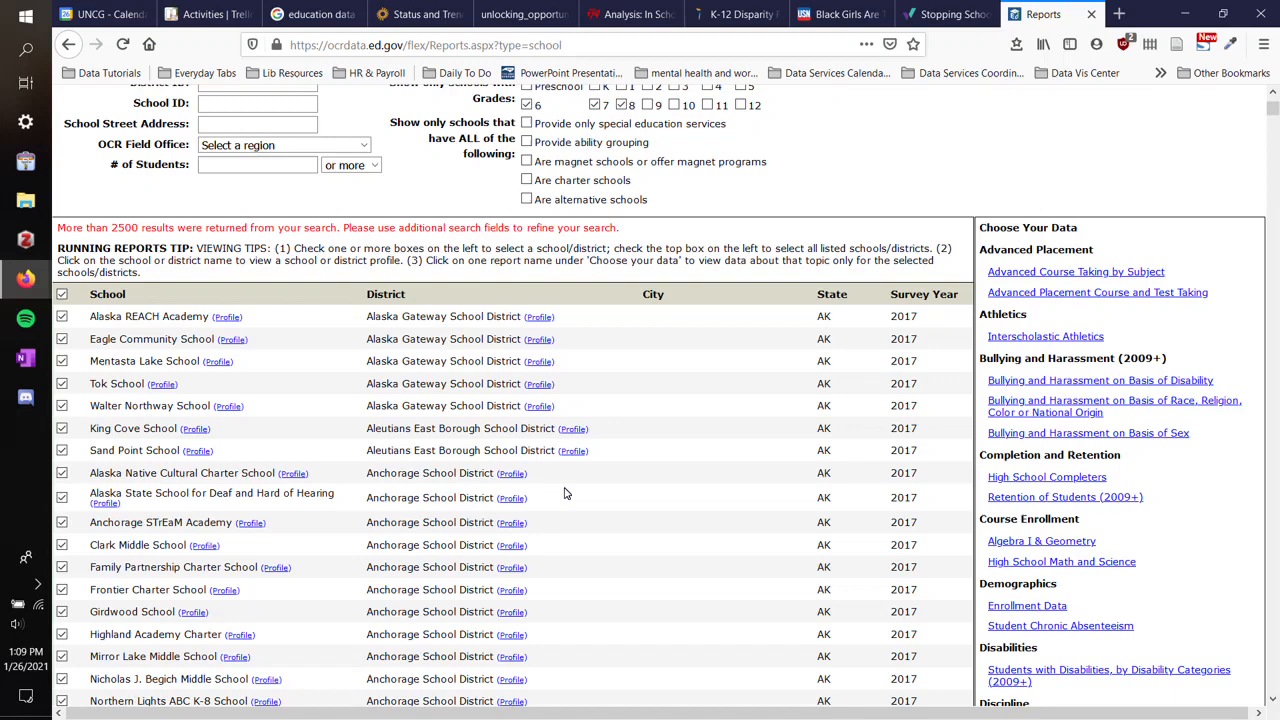
{"action": "scroll", "scroll_direction": "down", "scroll_amount": 3}
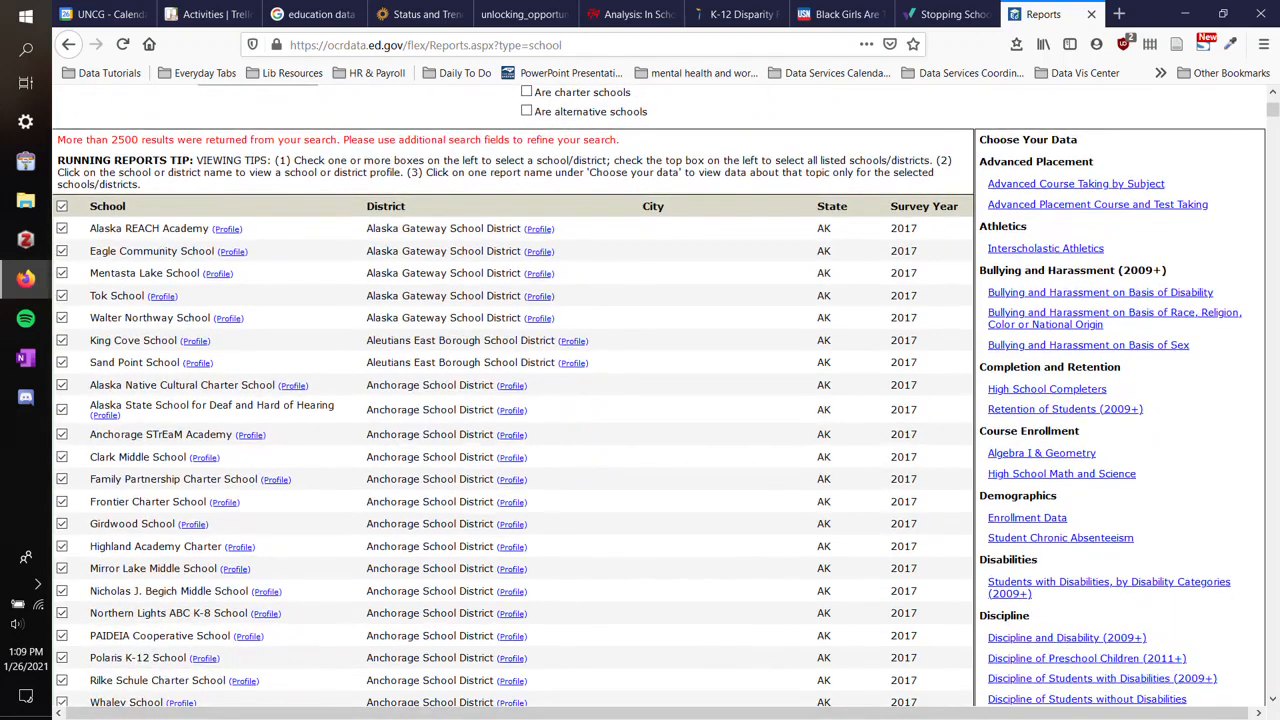
{"action": "mouse_move", "coordinate": [1025, 120]}
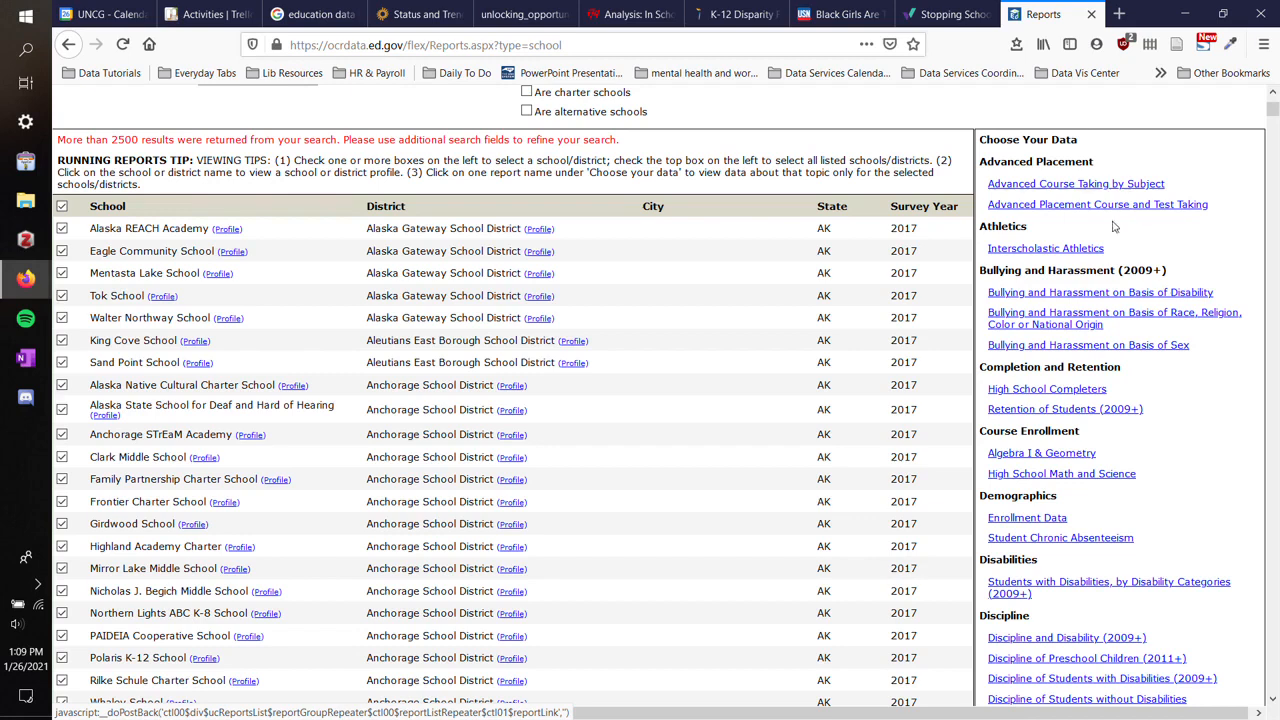
{"action": "scroll", "scroll_direction": "down", "scroll_amount": 3}
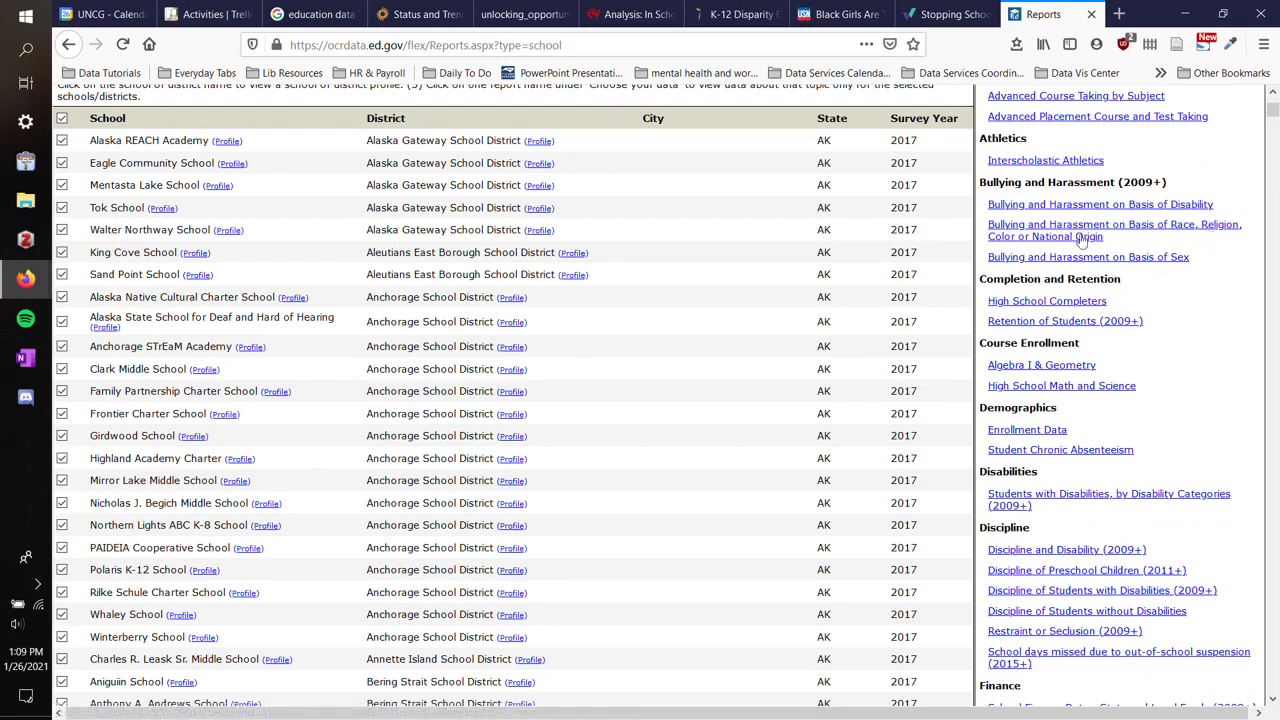
{"action": "mouse_move", "coordinate": [1140, 320]}
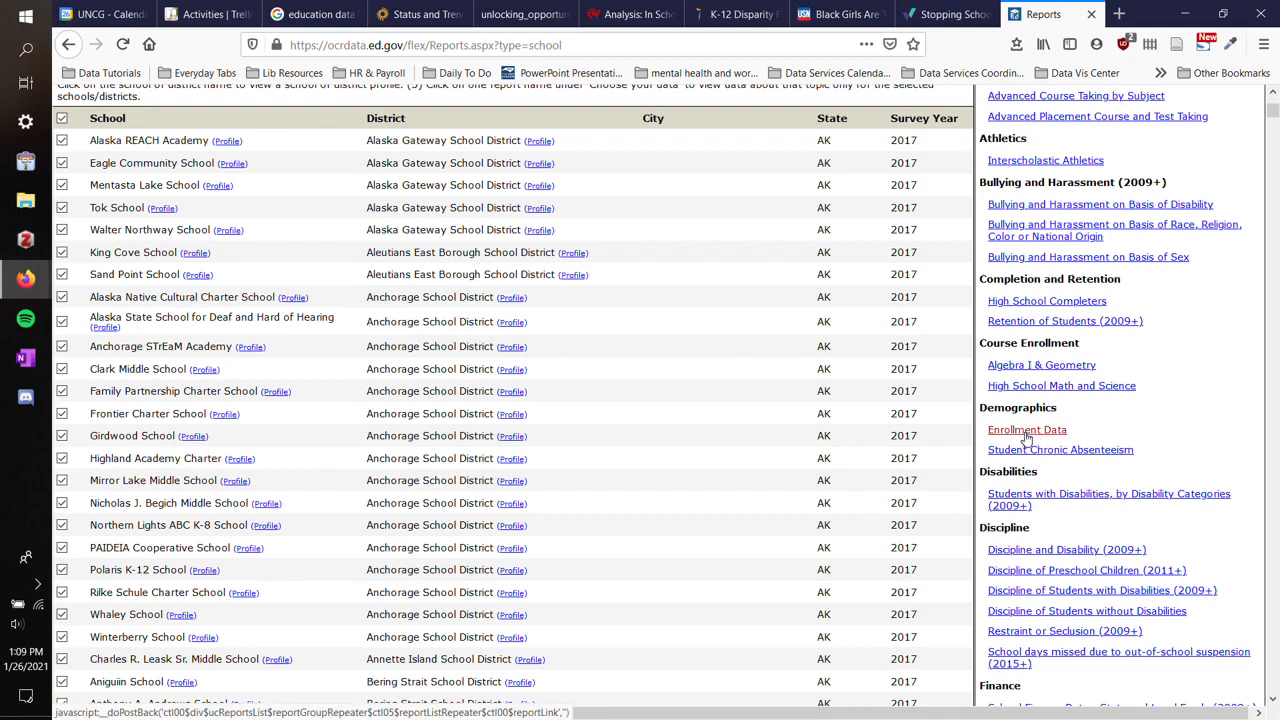
Request the Demographics Enrollment Data report for the selected 2017 schools.
{"action": "left_click", "coordinate": [1026, 429]}
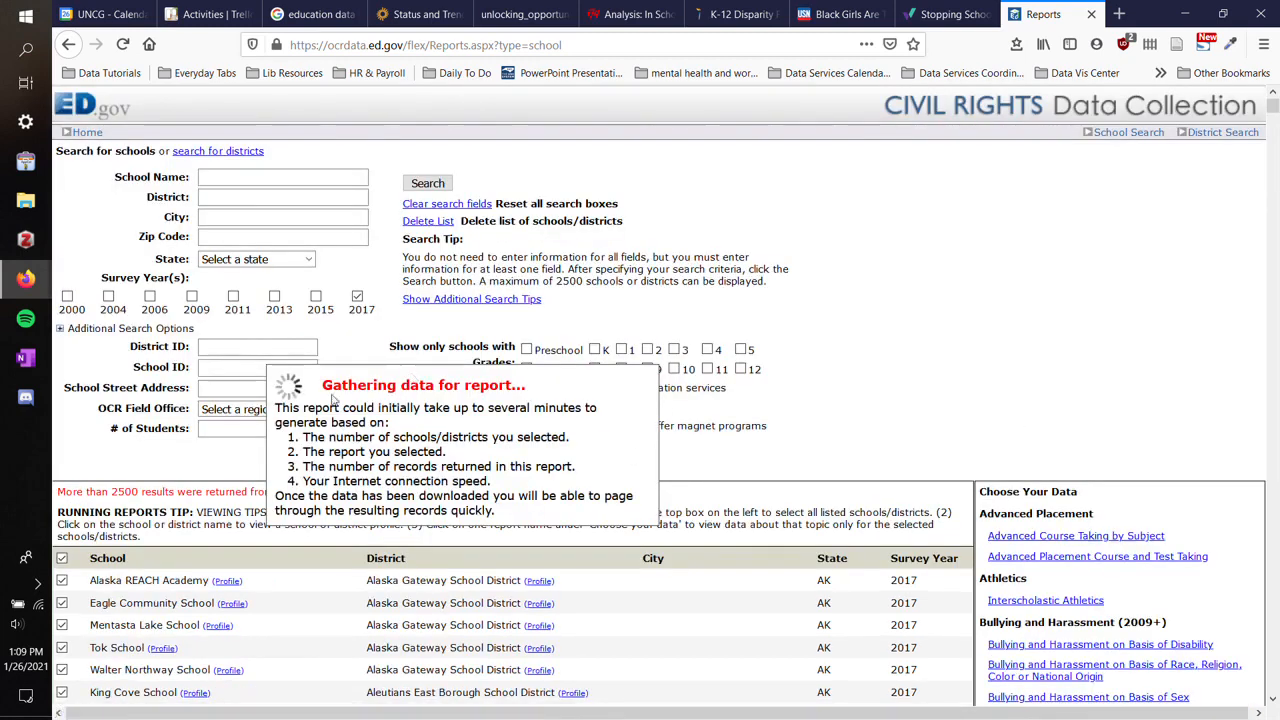
{"action": "mouse_move", "coordinate": [422, 427]}
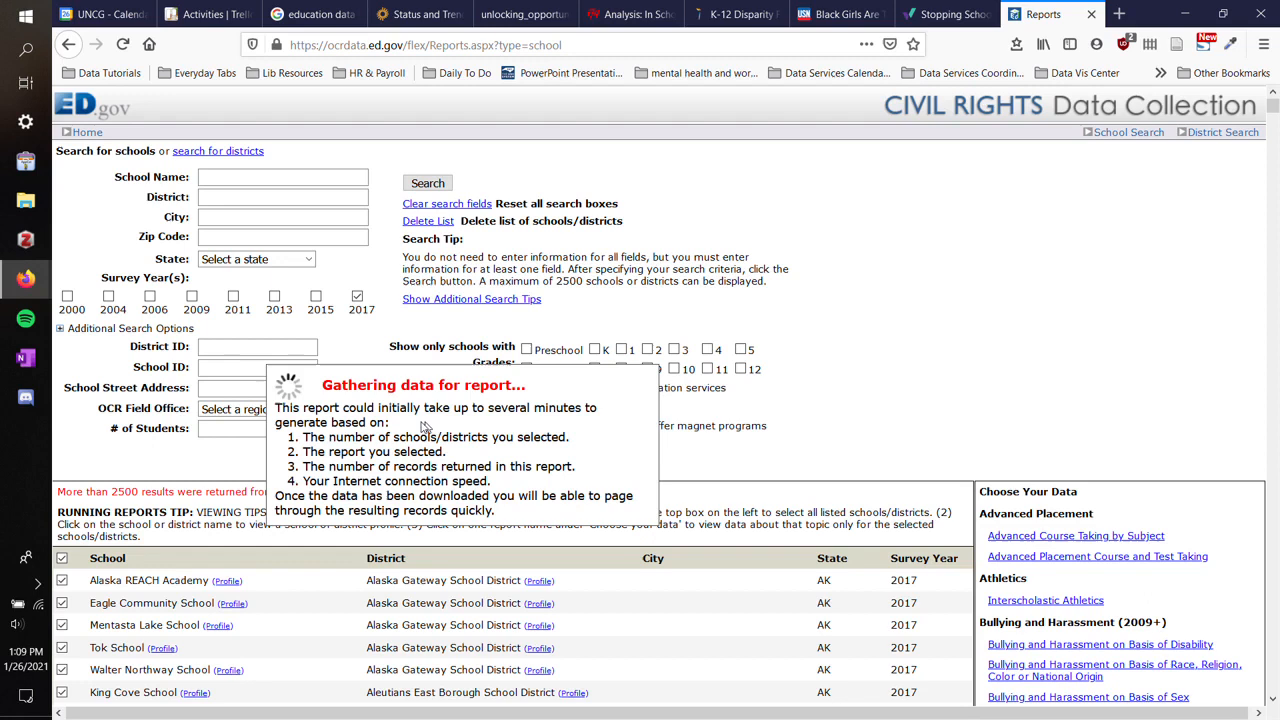
{"action": "mouse_move", "coordinate": [403, 423]}
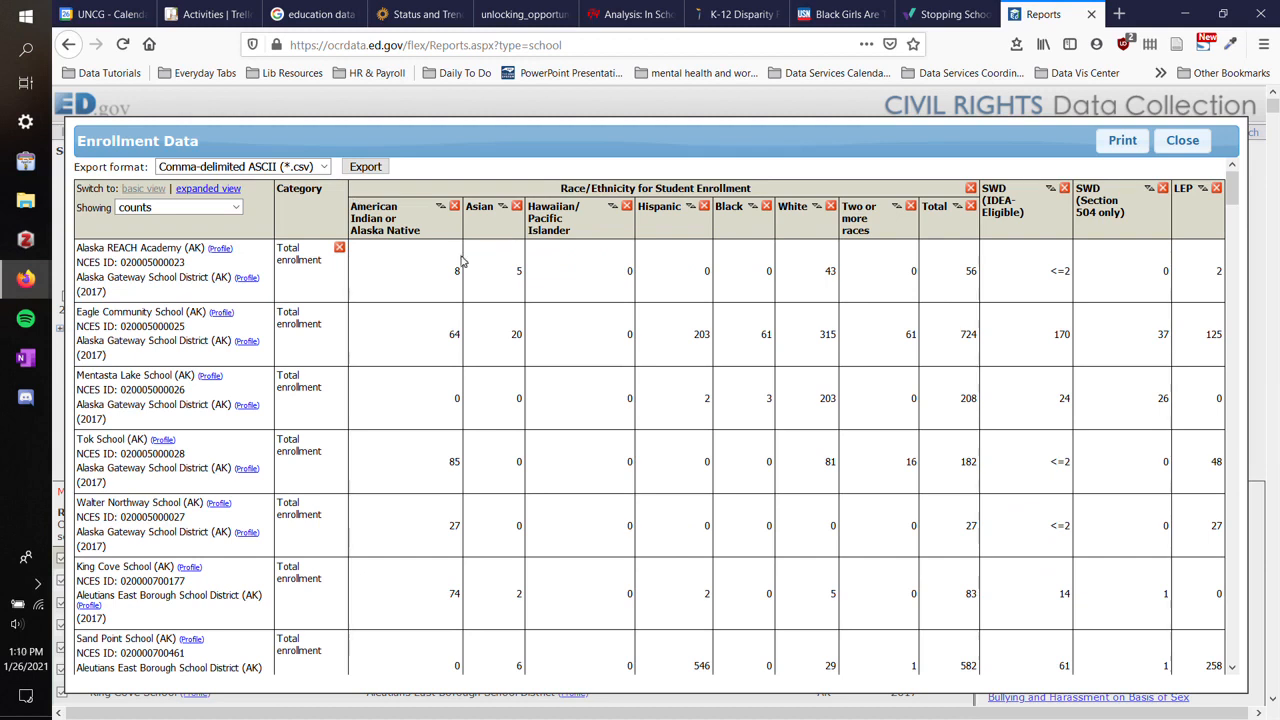
{"action": "mouse_move", "coordinate": [849, 571]}
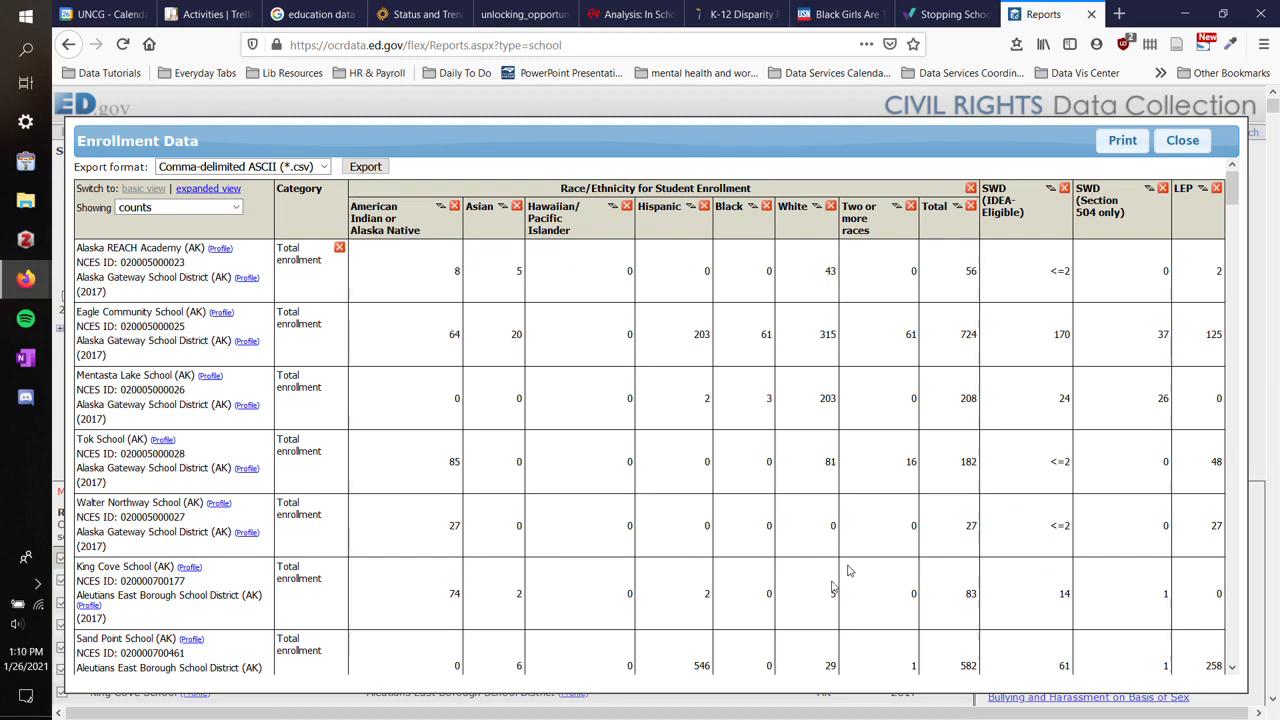
{"action": "scroll", "scroll_direction": "down", "scroll_amount": 3}
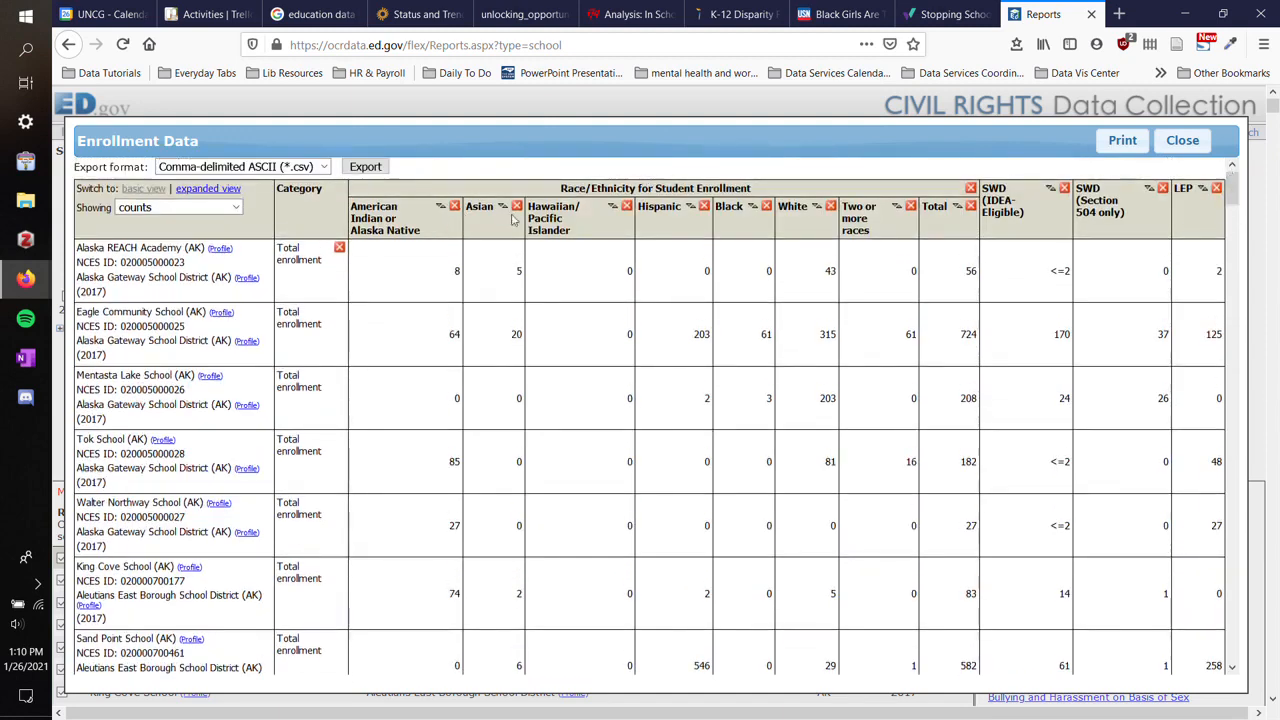
{"action": "mouse_move", "coordinate": [745, 219]}
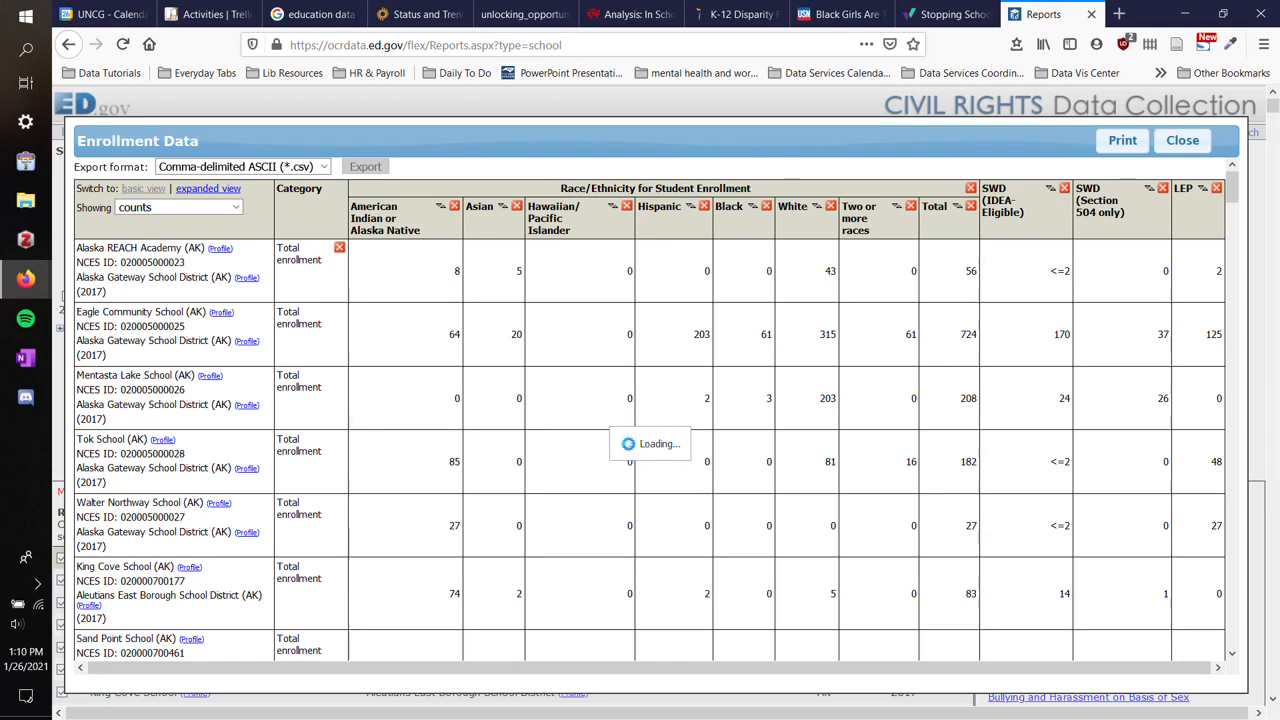
{"action": "left_click", "coordinate": [454, 206]}
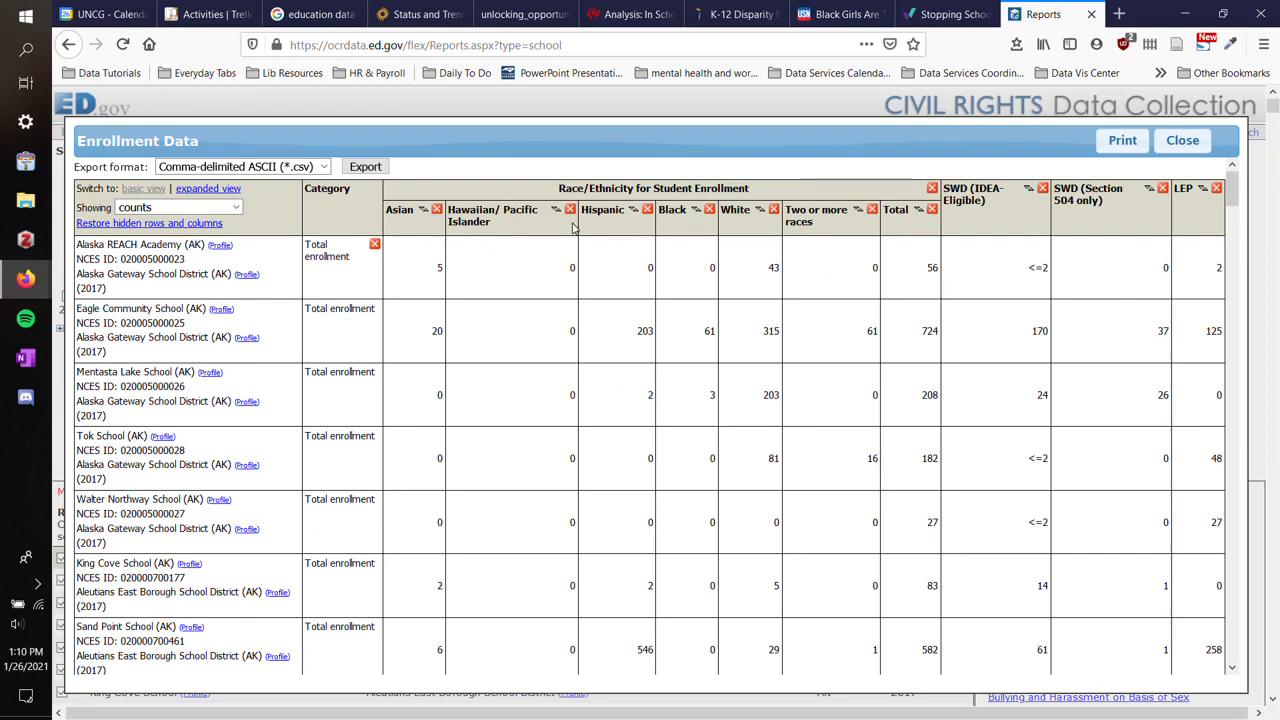
{"action": "mouse_move", "coordinate": [603, 228]}
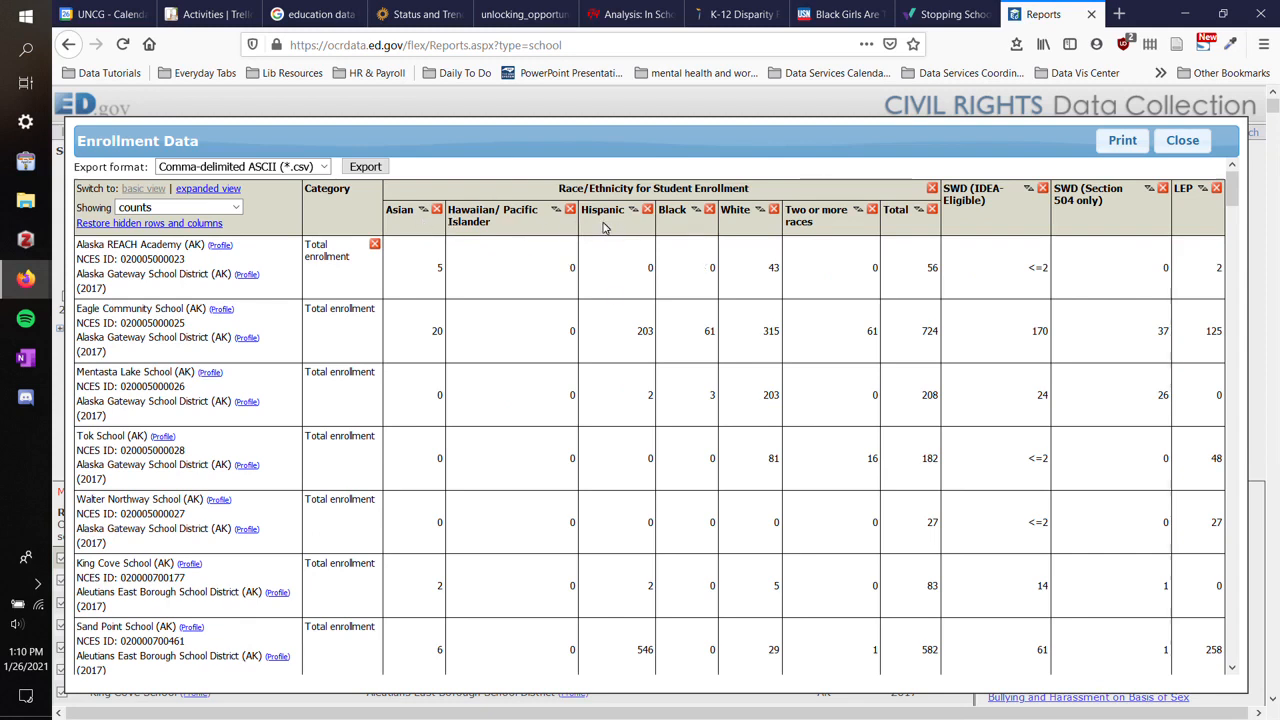
{"action": "mouse_move", "coordinate": [517, 226]}
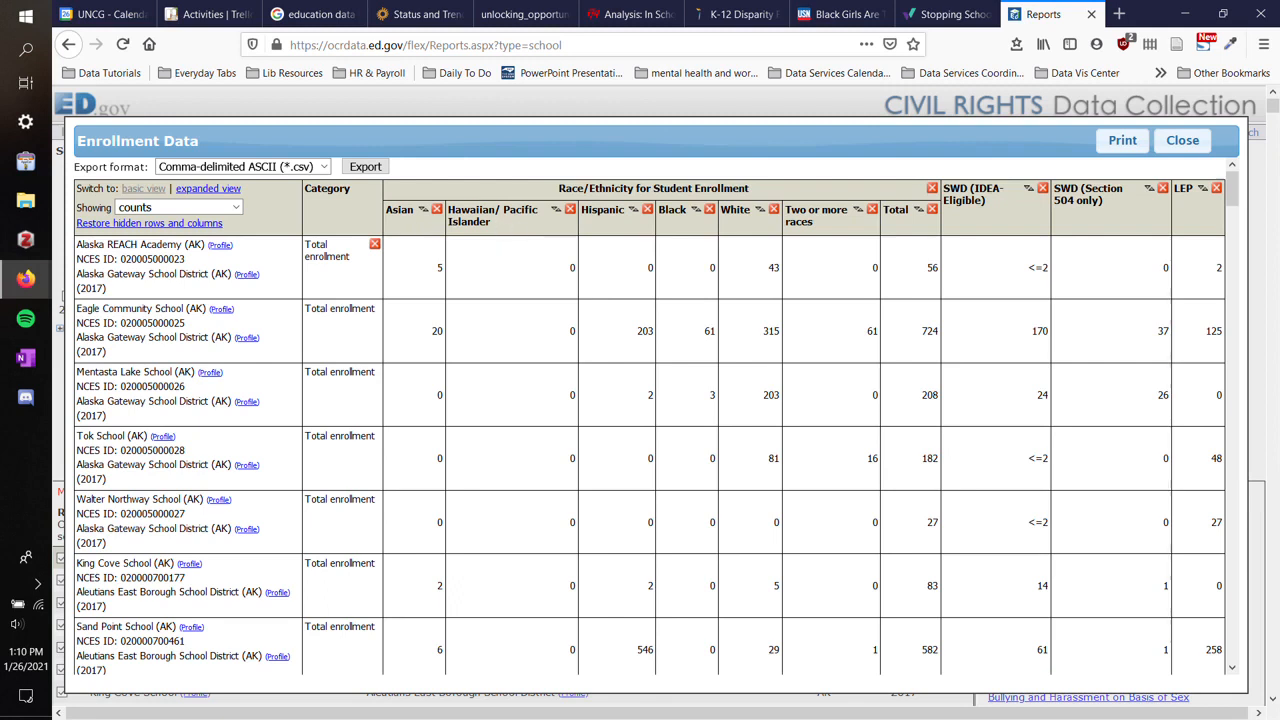
{"action": "mouse_move", "coordinate": [617, 361]}
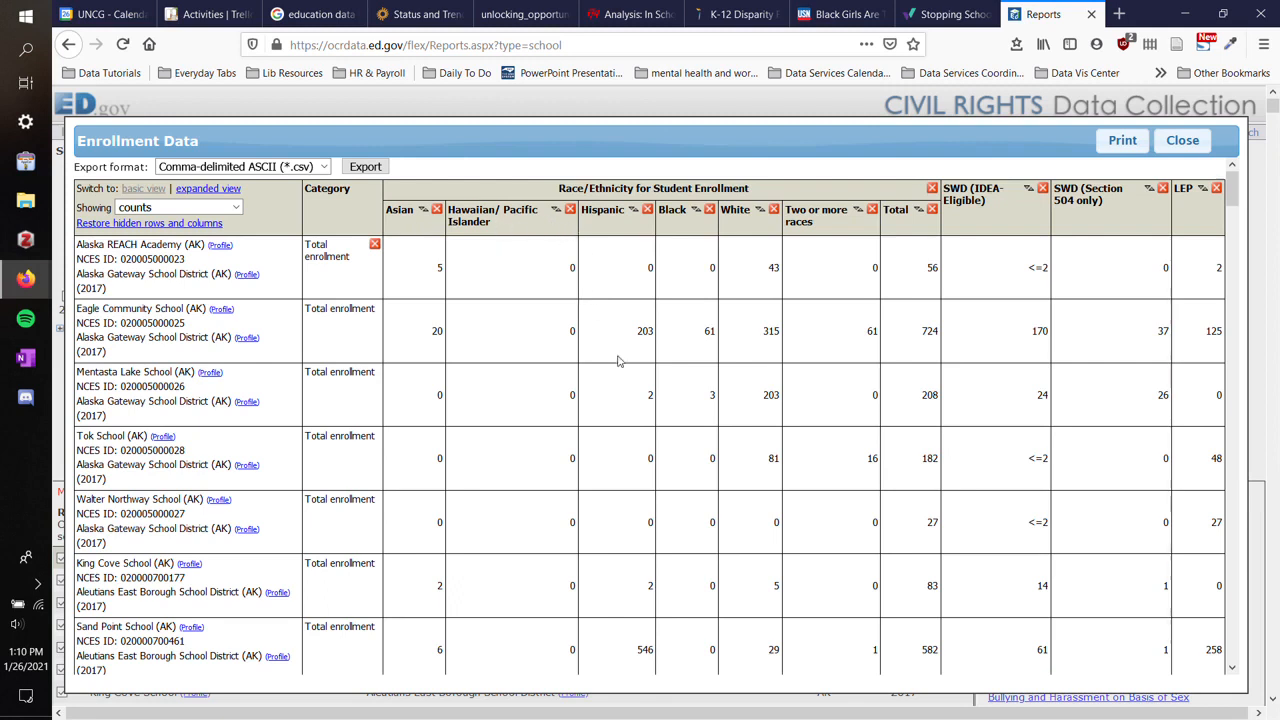
{"action": "mouse_move", "coordinate": [1001, 665]}
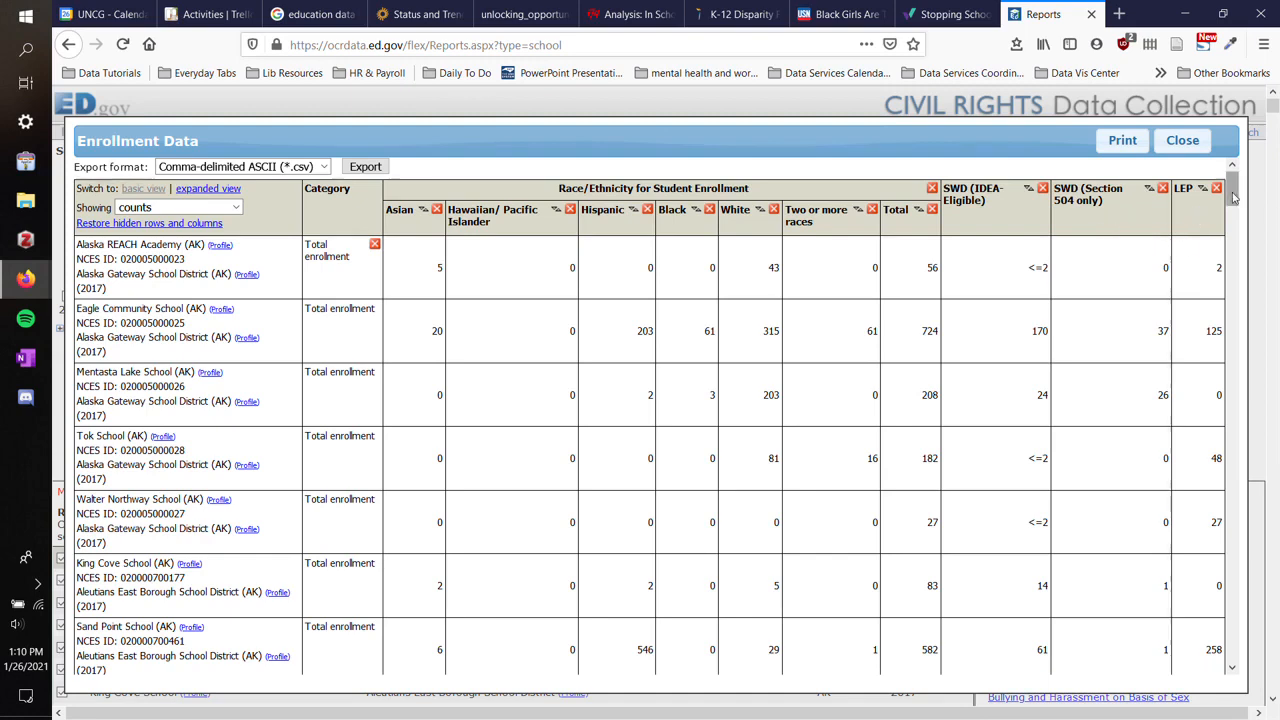
{"action": "scroll", "scroll_direction": "down", "scroll_amount": 3}
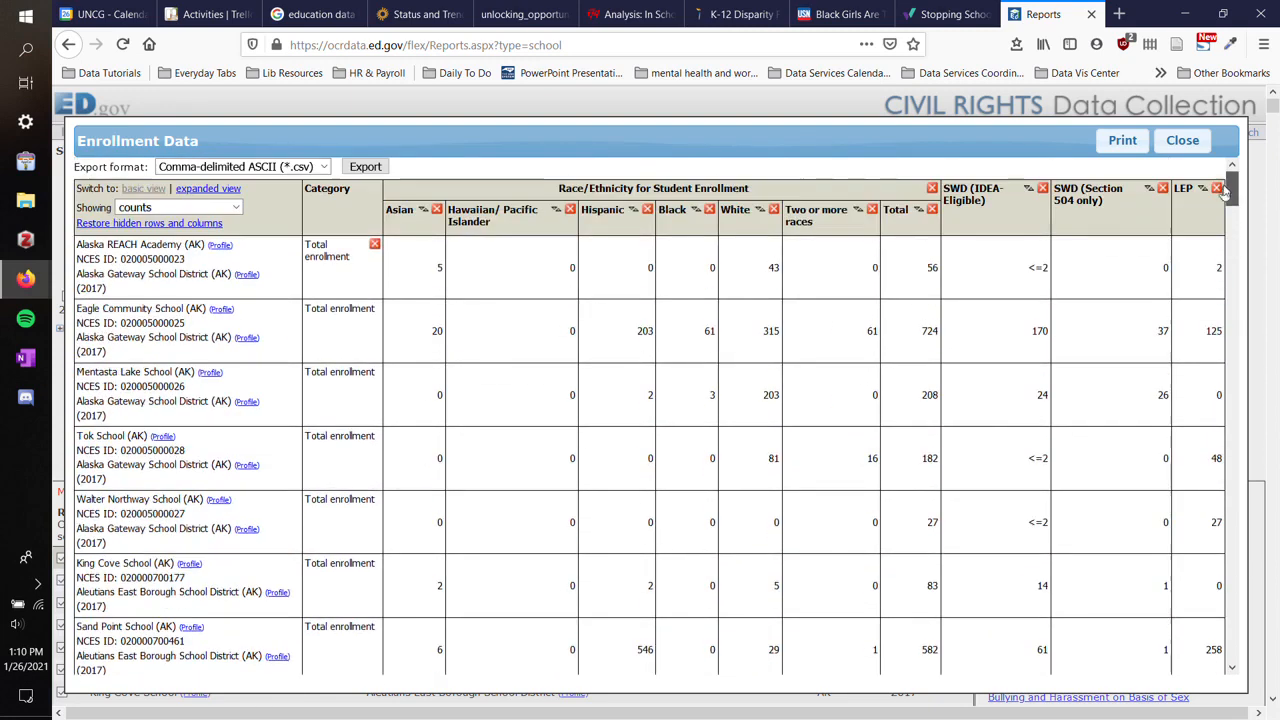
{"action": "mouse_move", "coordinate": [615, 204]}
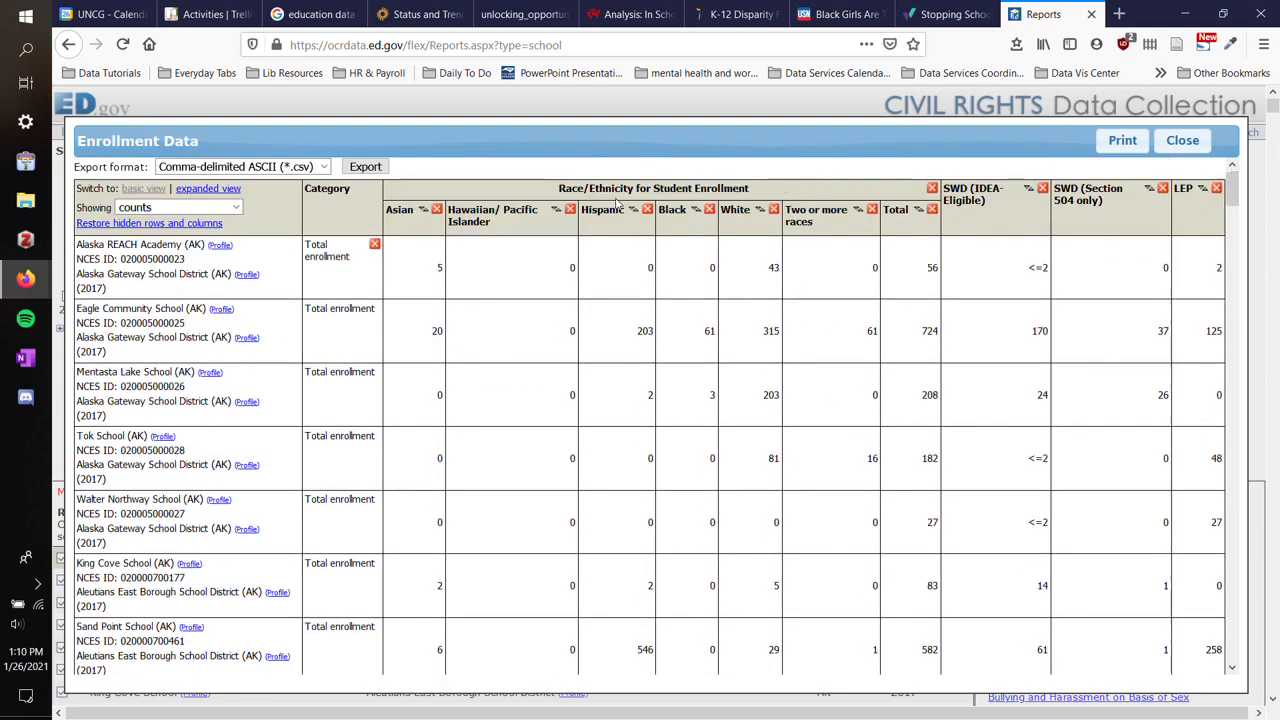
{"action": "mouse_move", "coordinate": [993, 210]}
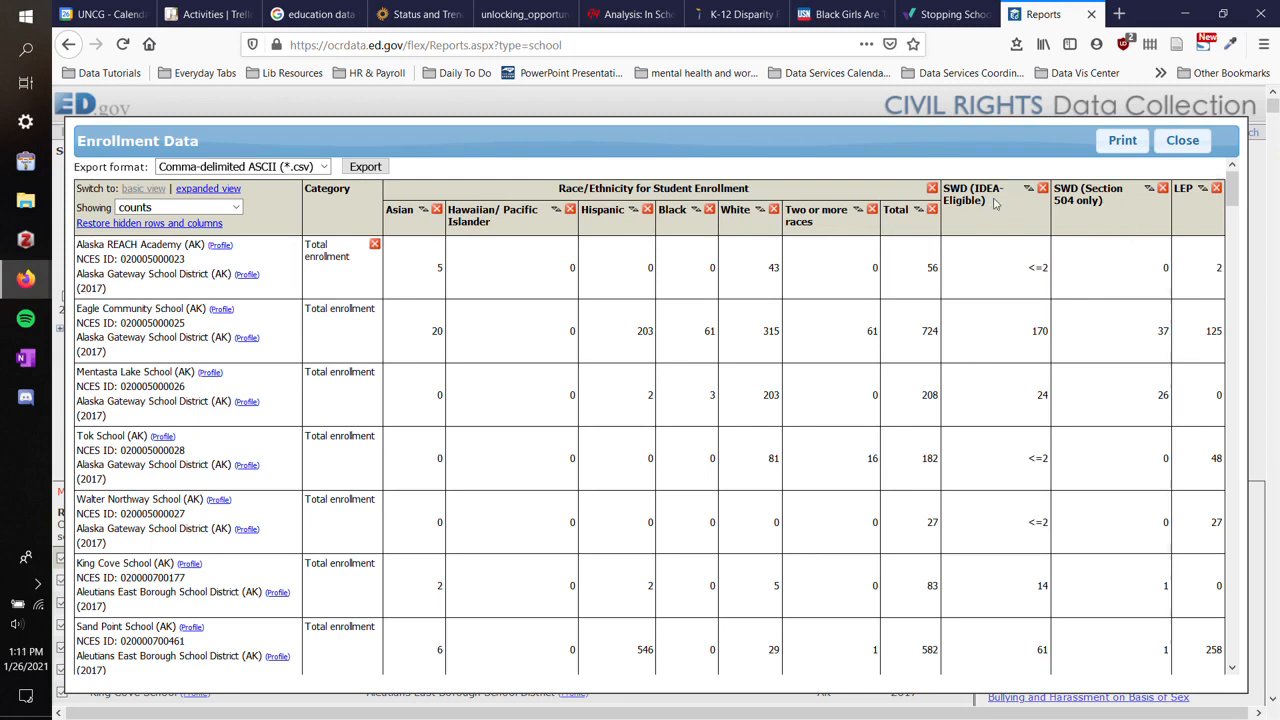
{"action": "mouse_move", "coordinate": [995, 203]}
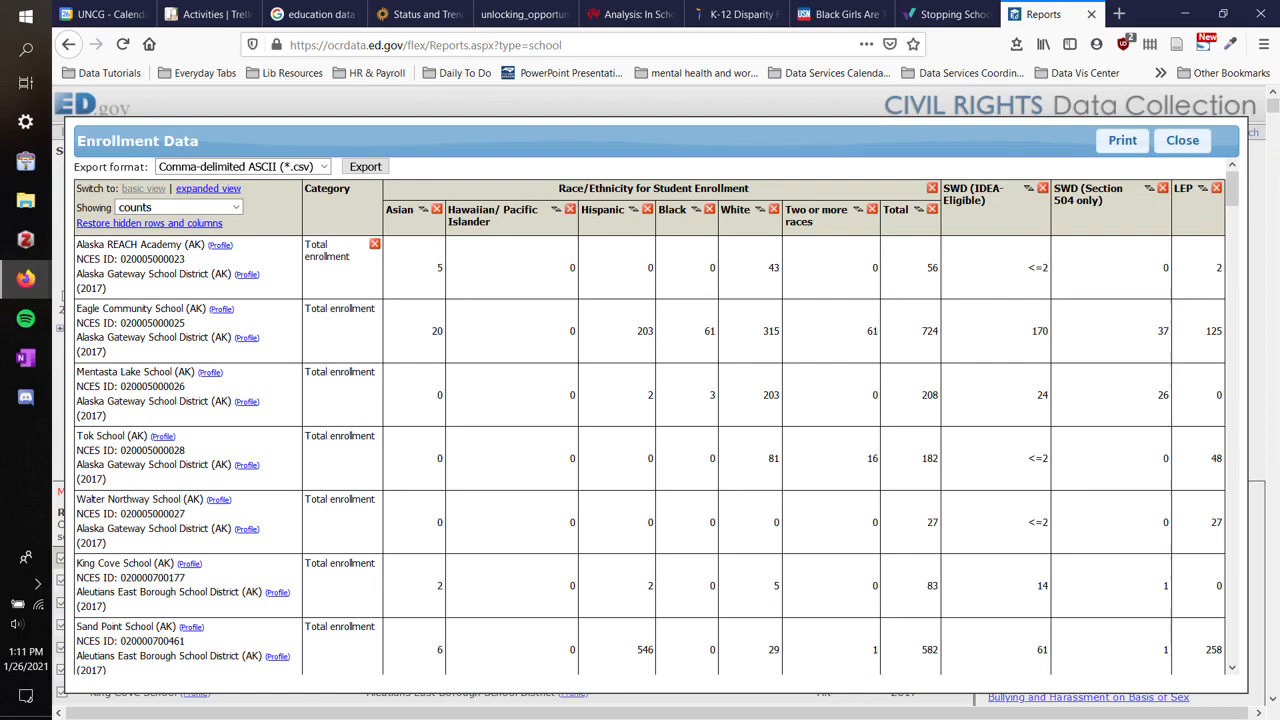
Export the Enrollment Data table as Comma-delimited ASCII (*.csv).
{"action": "left_click", "coordinate": [240, 166]}
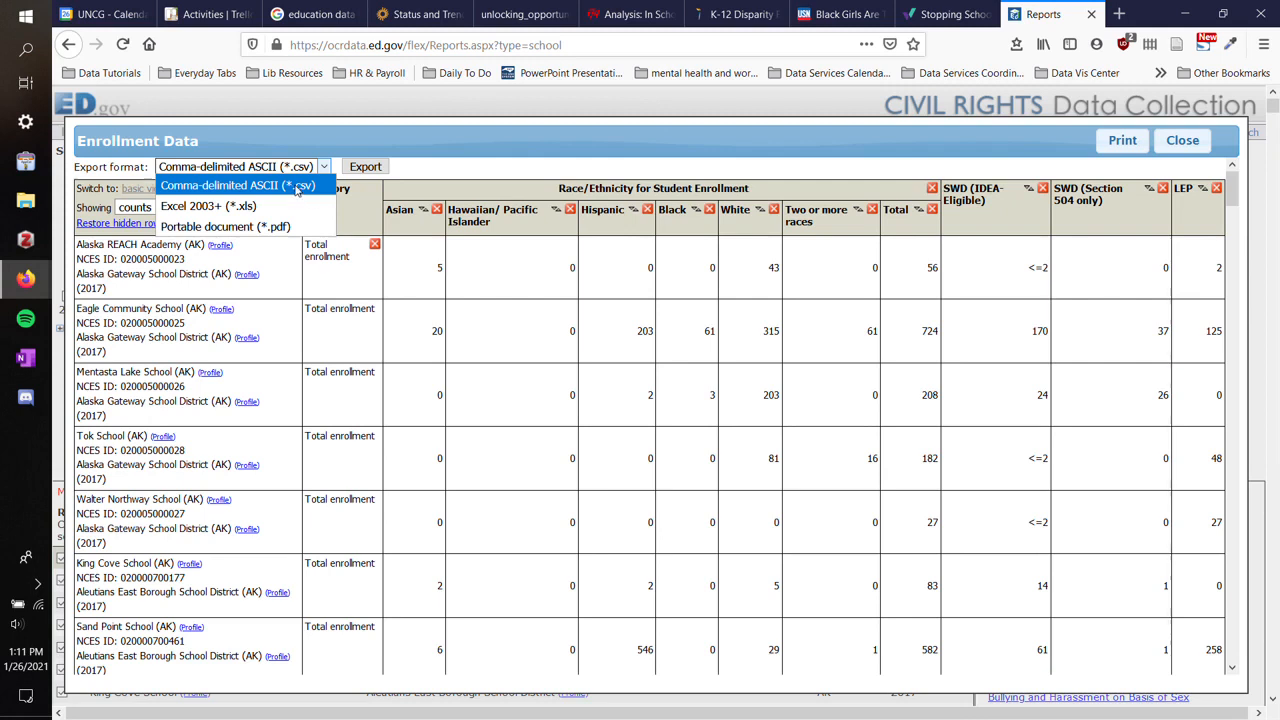
{"action": "left_click", "coordinate": [236, 185]}
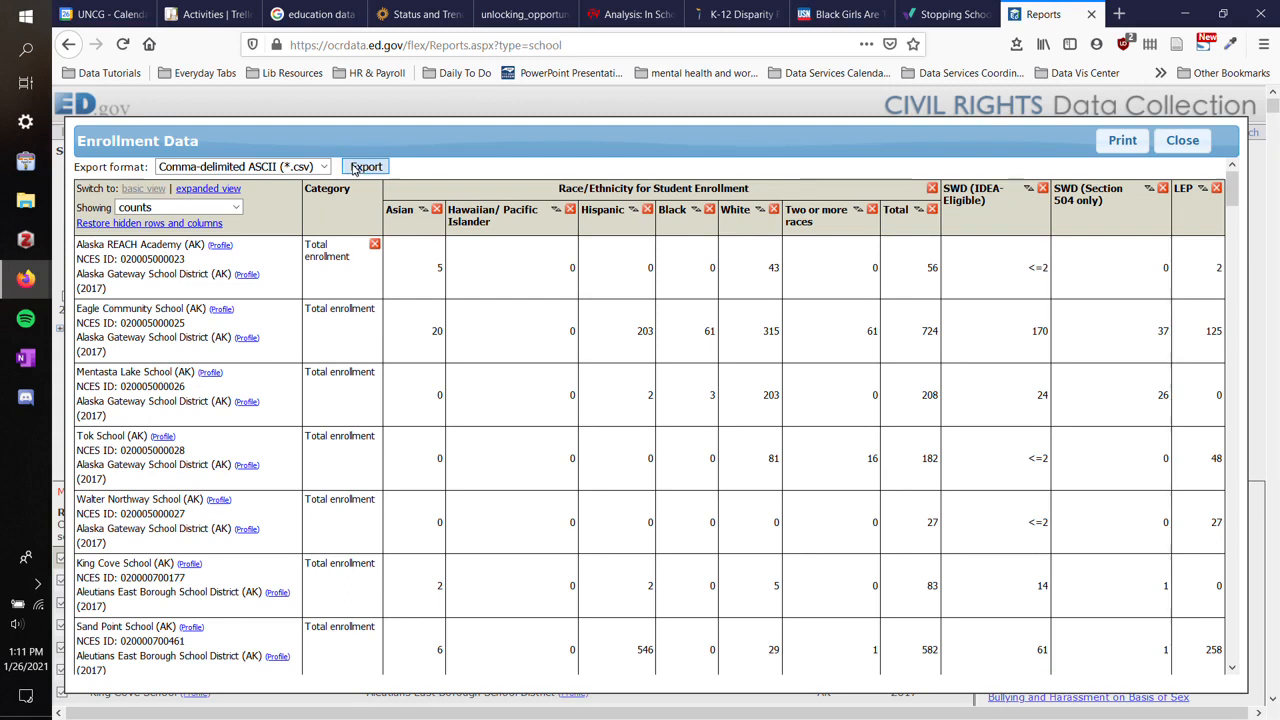
{"action": "left_click", "coordinate": [365, 166]}
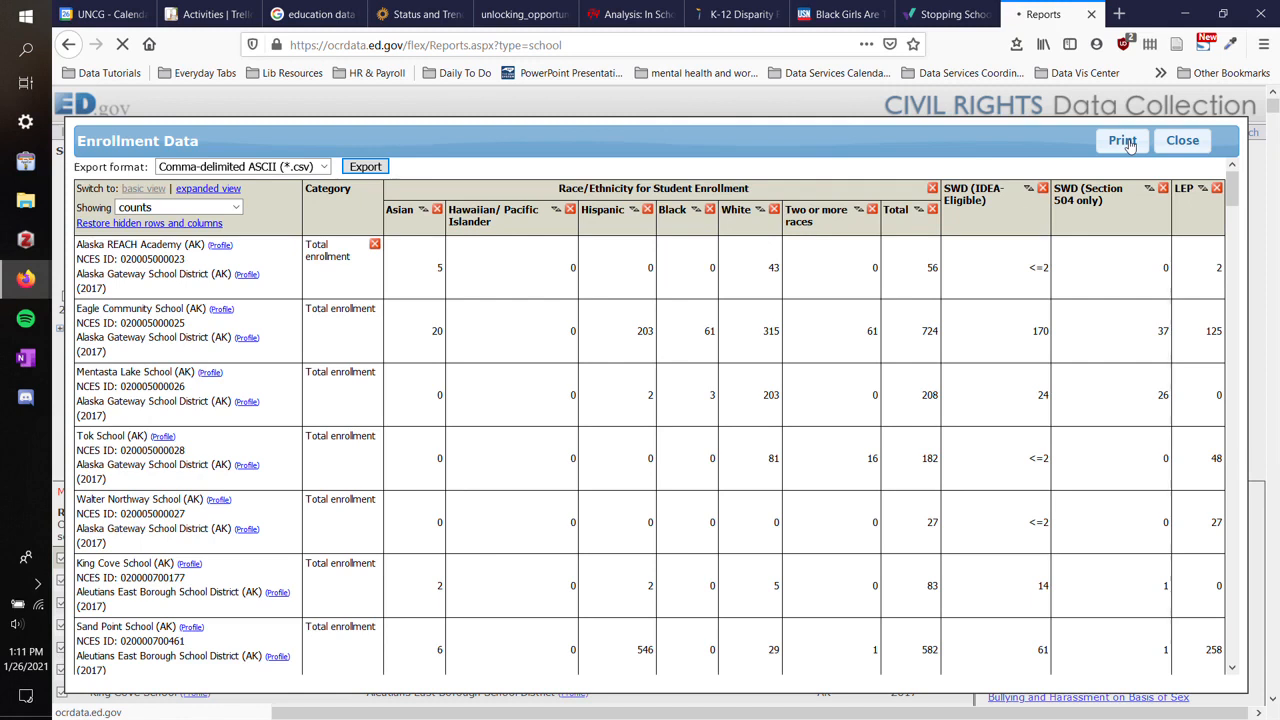
{"action": "mouse_move", "coordinate": [965, 182]}
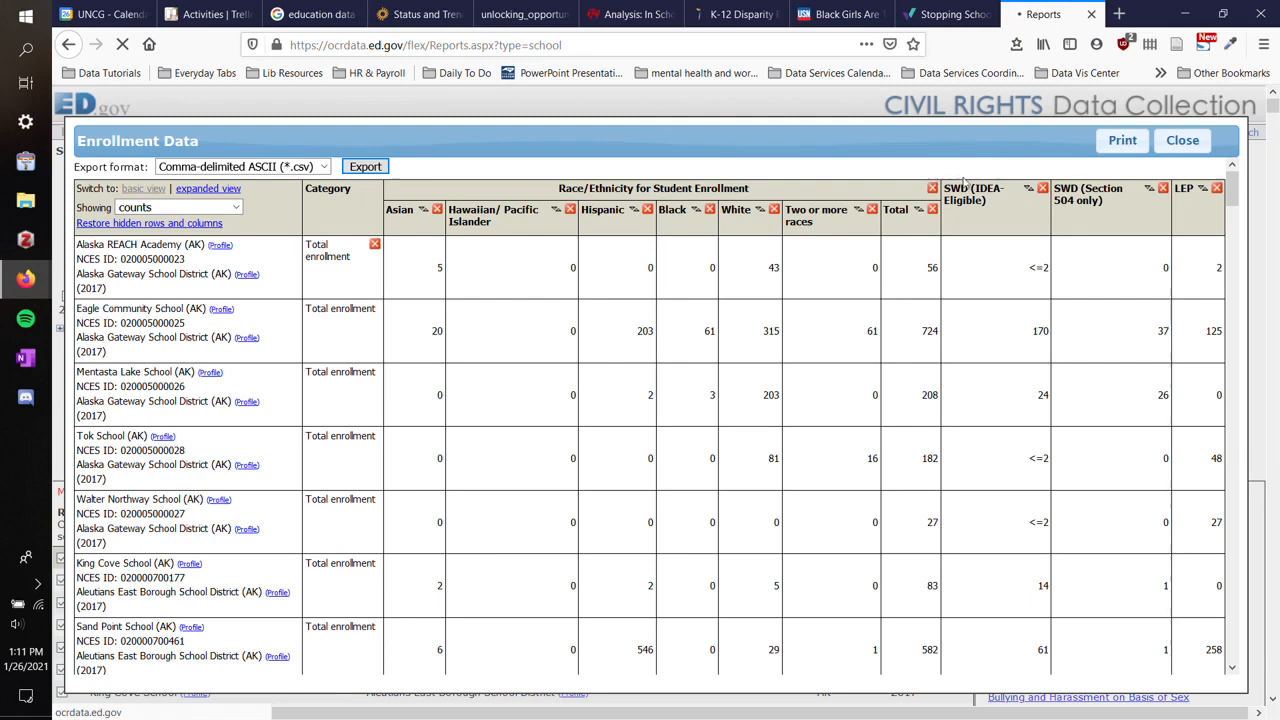
{"action": "mouse_move", "coordinate": [895, 365]}
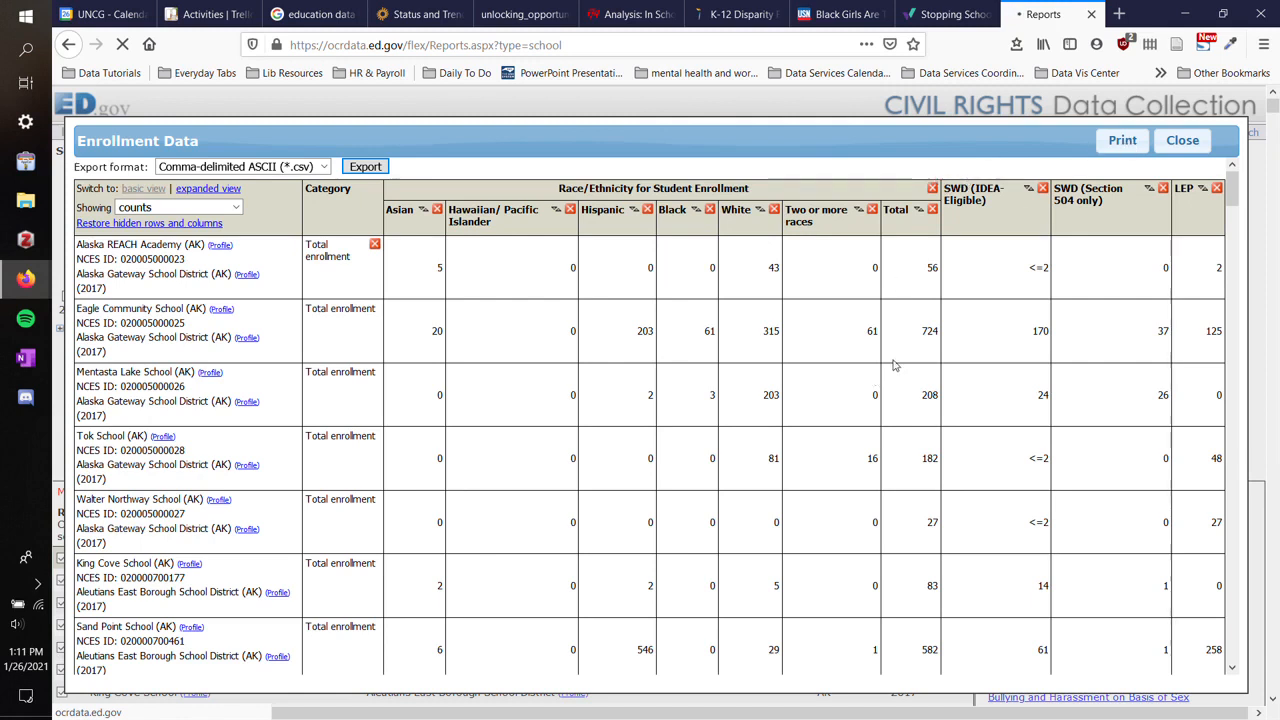
{"action": "mouse_move", "coordinate": [940, 360]}
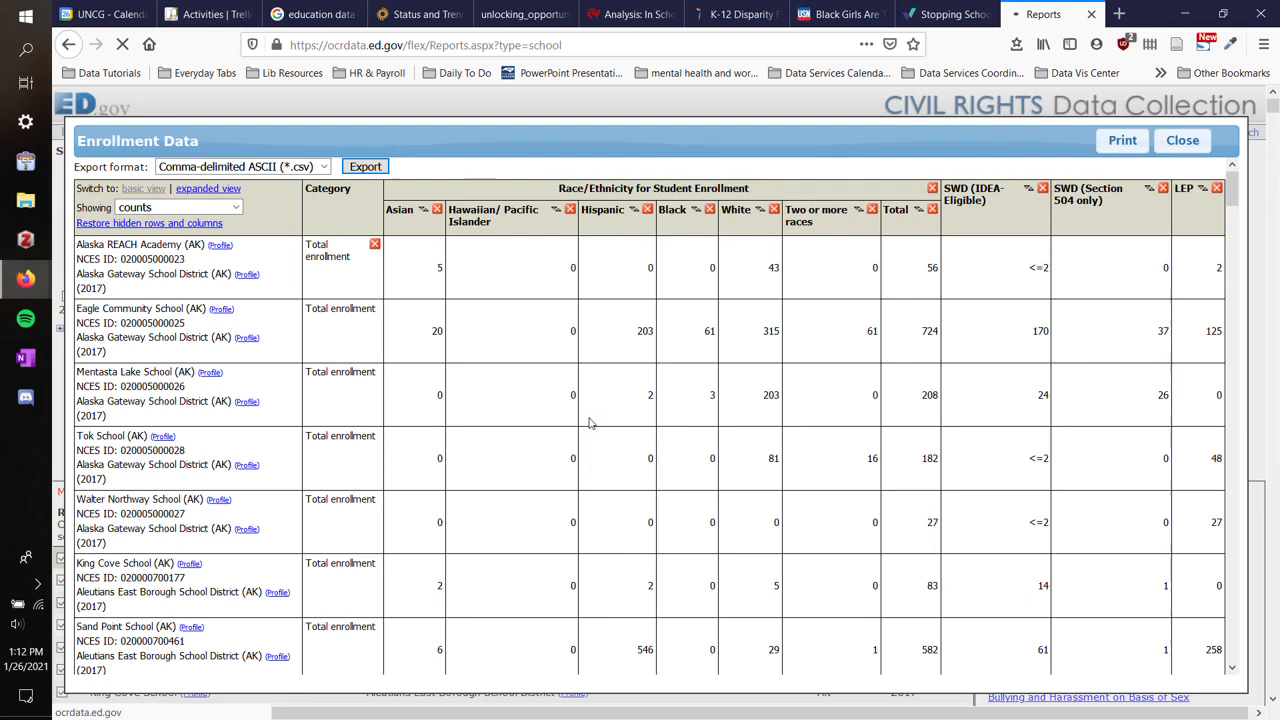
{"action": "mouse_move", "coordinate": [609, 424]}
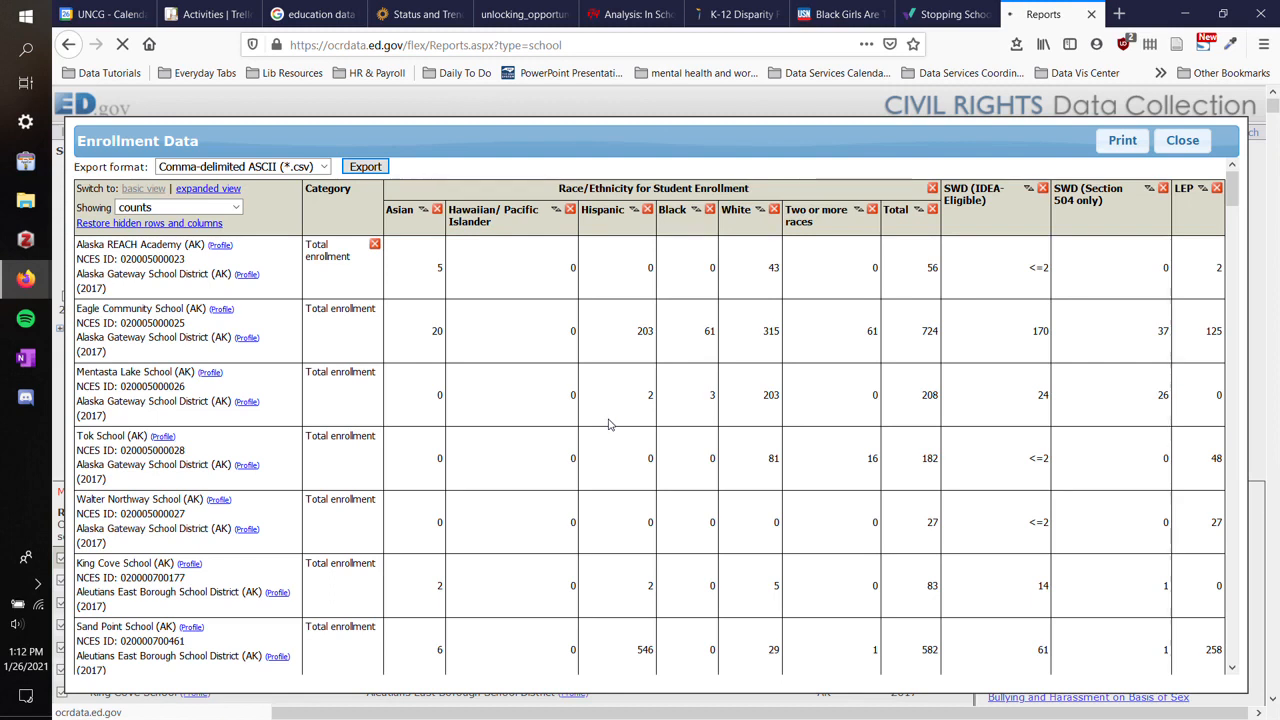
Open the downloaded report.csv with Excel from the Firefox download dialog.
{"action": "left_click", "coordinate": [365, 166]}
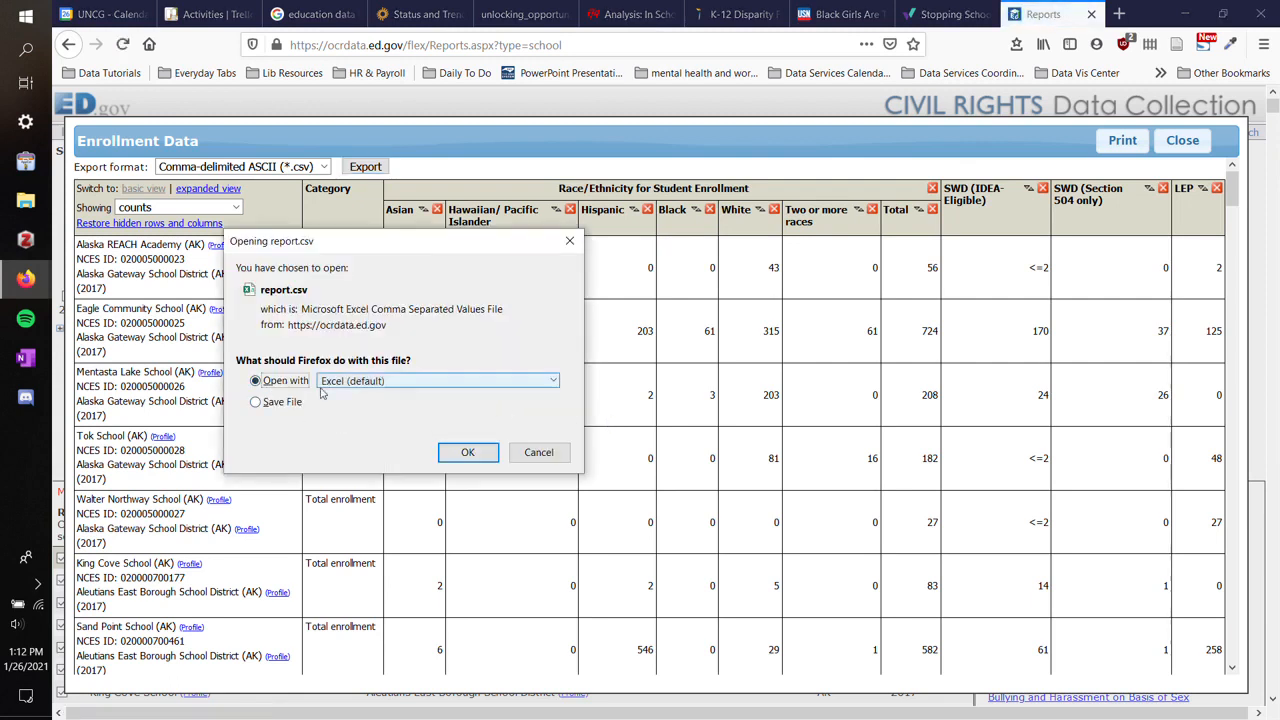
{"action": "left_click", "coordinate": [467, 452]}
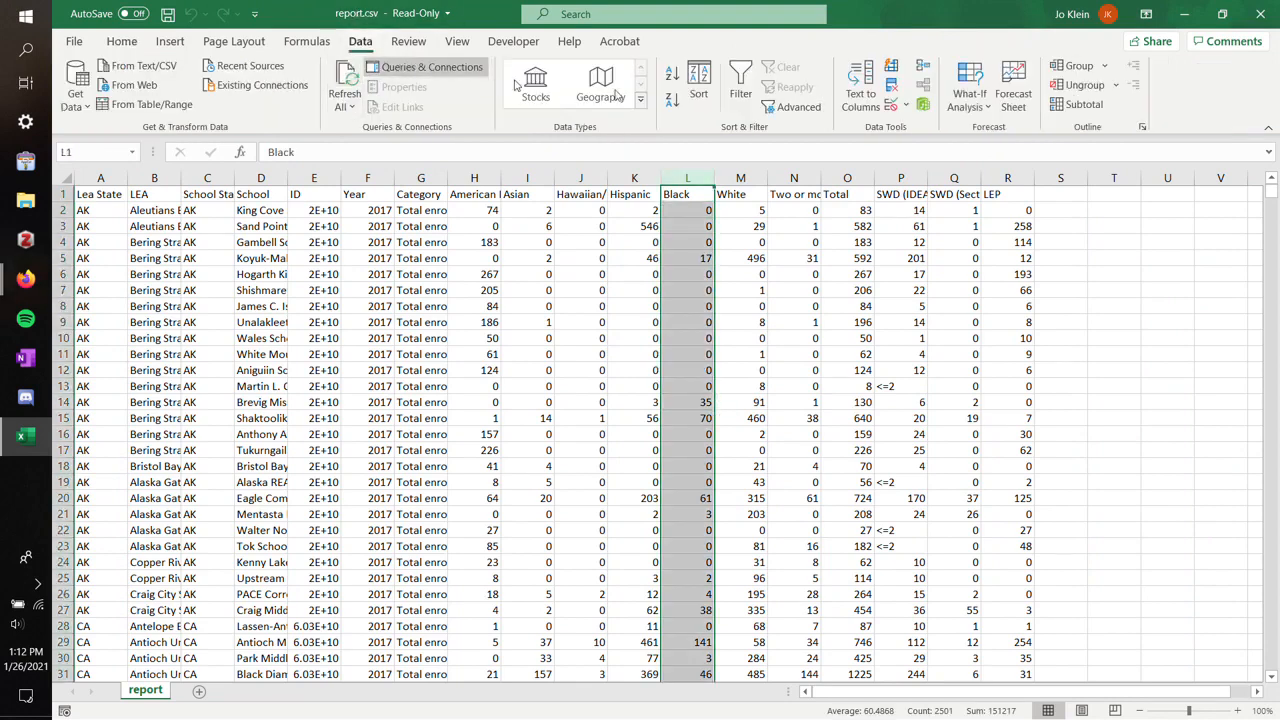
Sort the expanded table by the Black column, largest to smallest.
{"action": "left_click", "coordinate": [672, 74]}
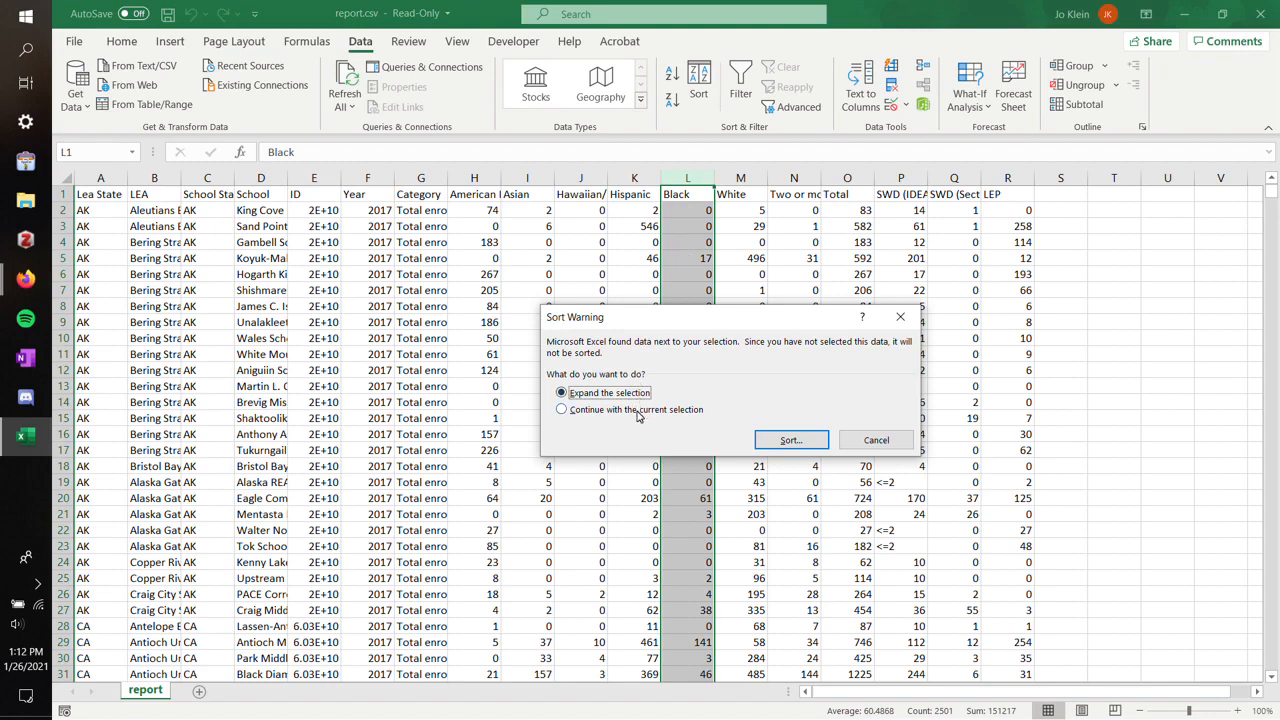
{"action": "left_click", "coordinate": [790, 440]}
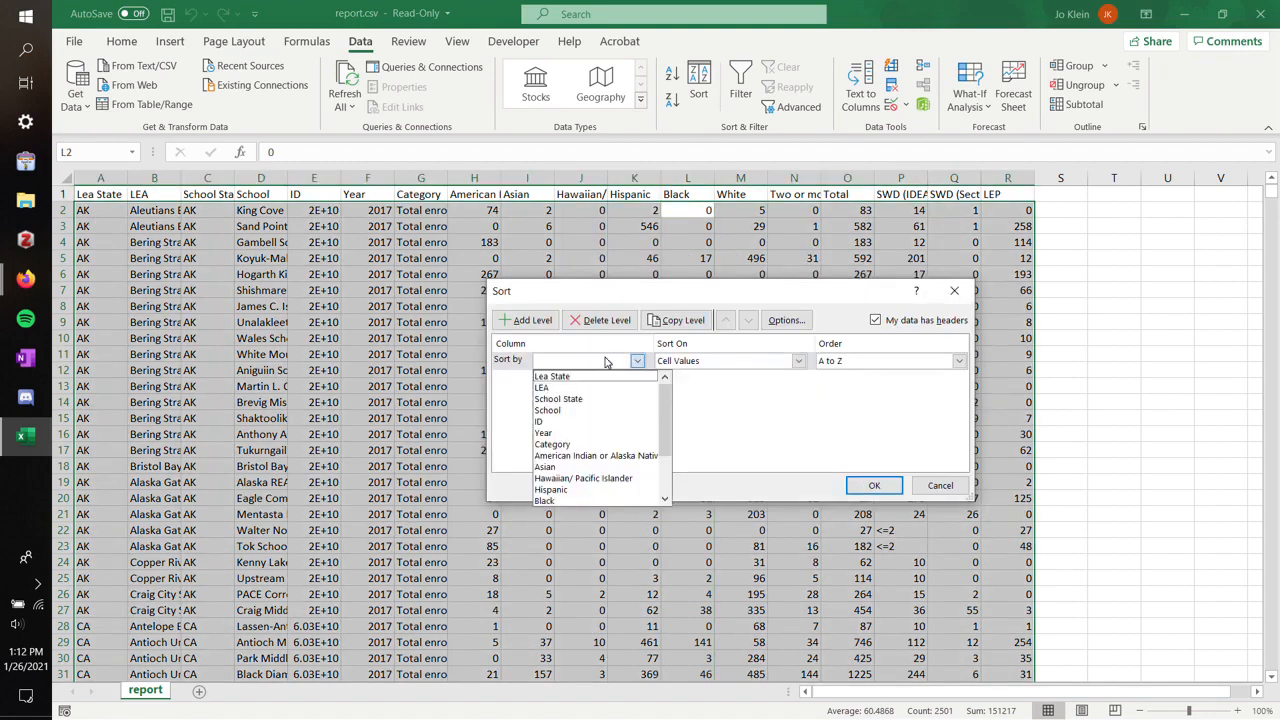
{"action": "left_click", "coordinate": [558, 398]}
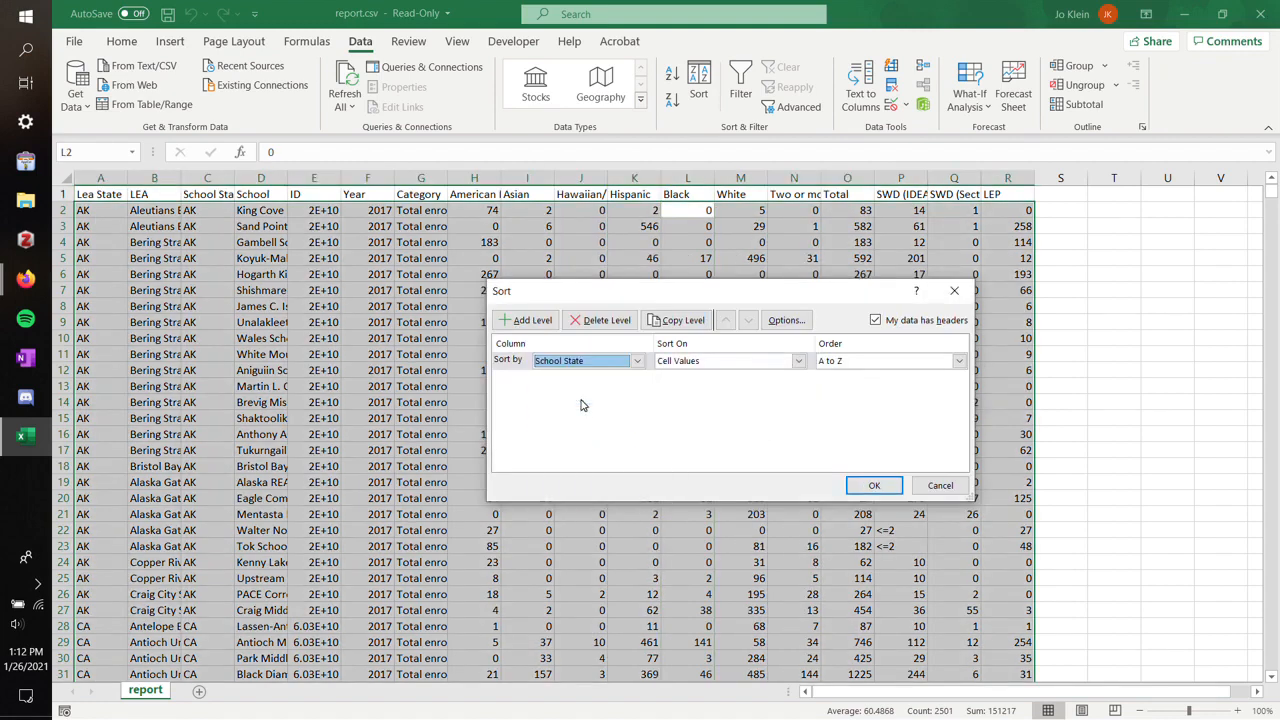
{"action": "left_click", "coordinate": [585, 360]}
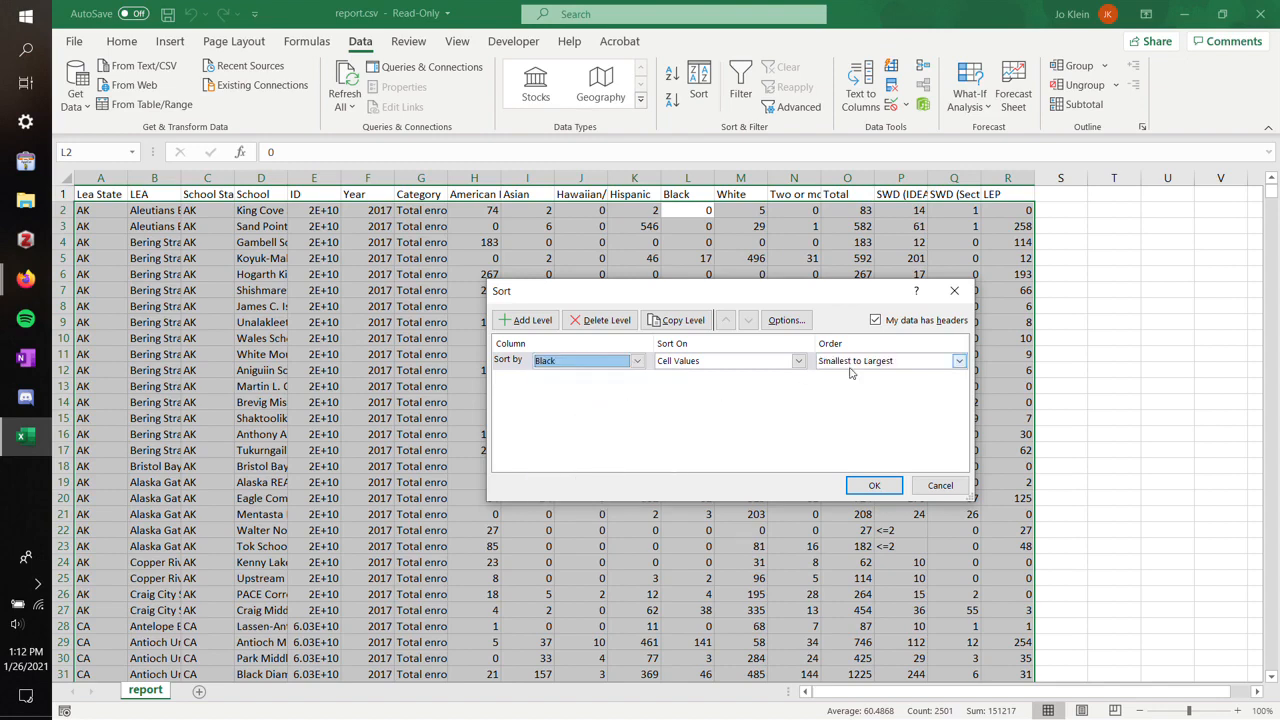
{"action": "left_click", "coordinate": [873, 485]}
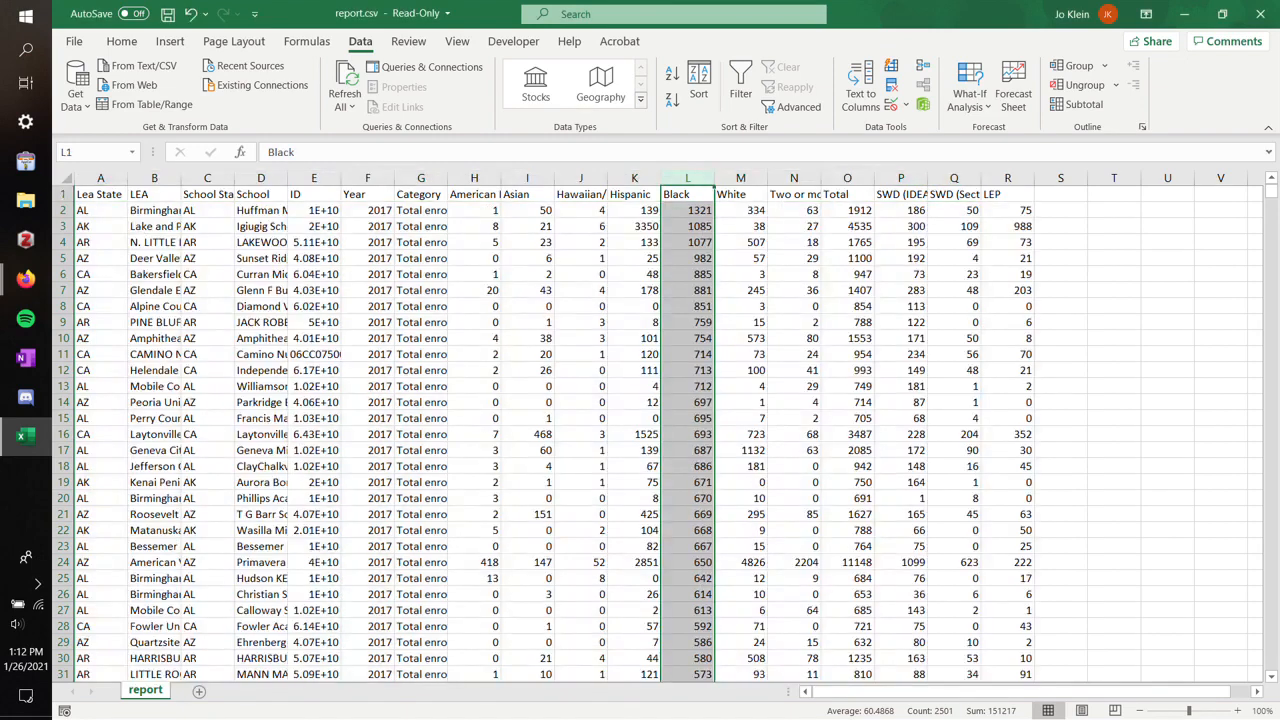
{"action": "left_click", "coordinate": [687, 210]}
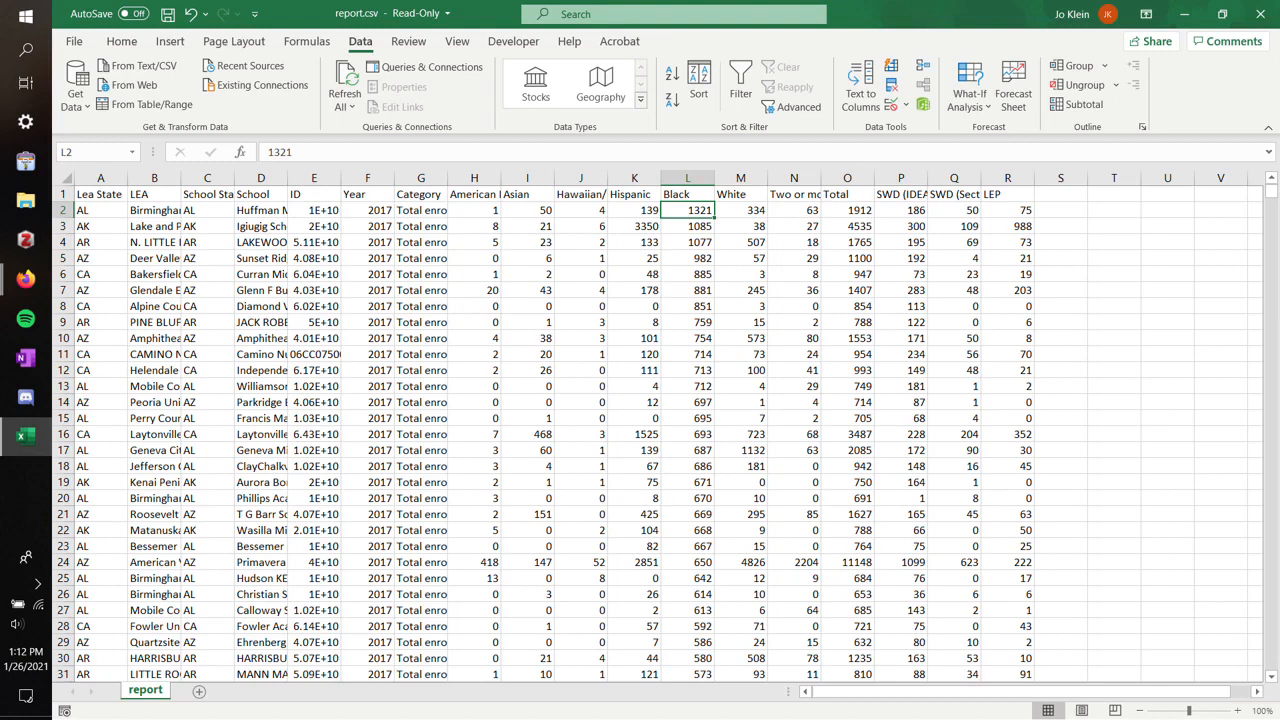
{"action": "left_click", "coordinate": [100, 210]}
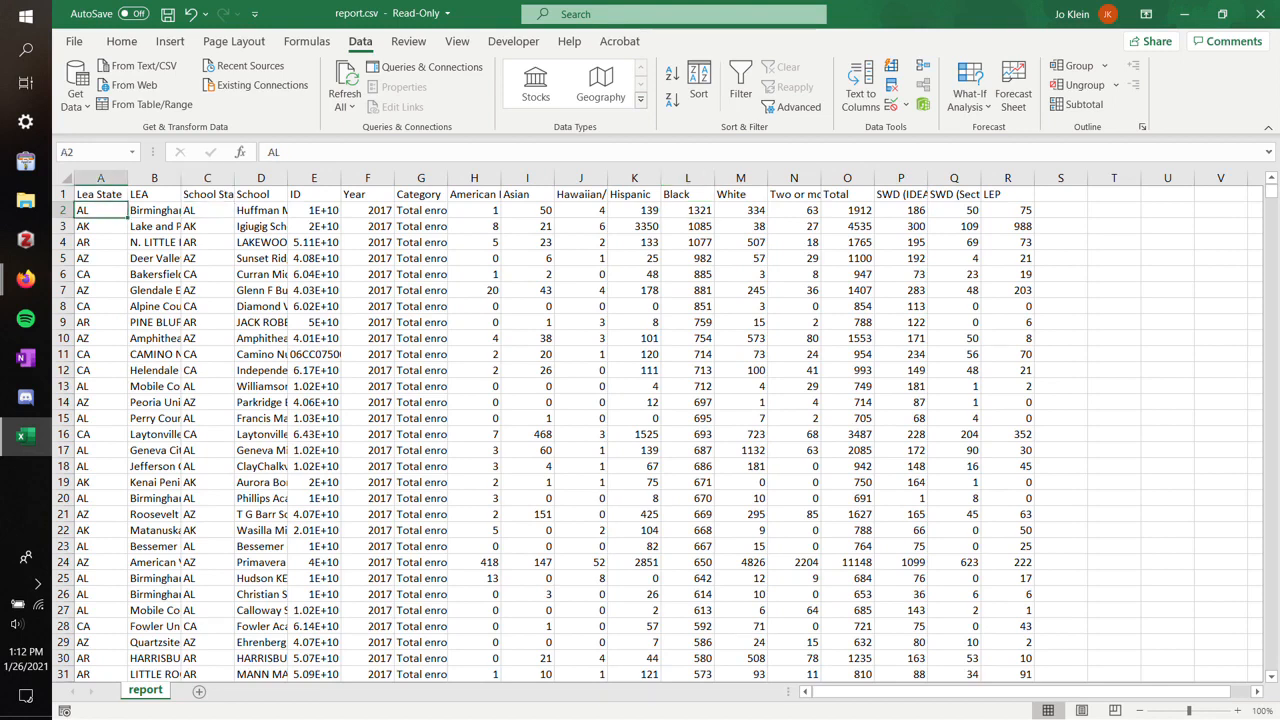
{"action": "left_click", "coordinate": [100, 225]}
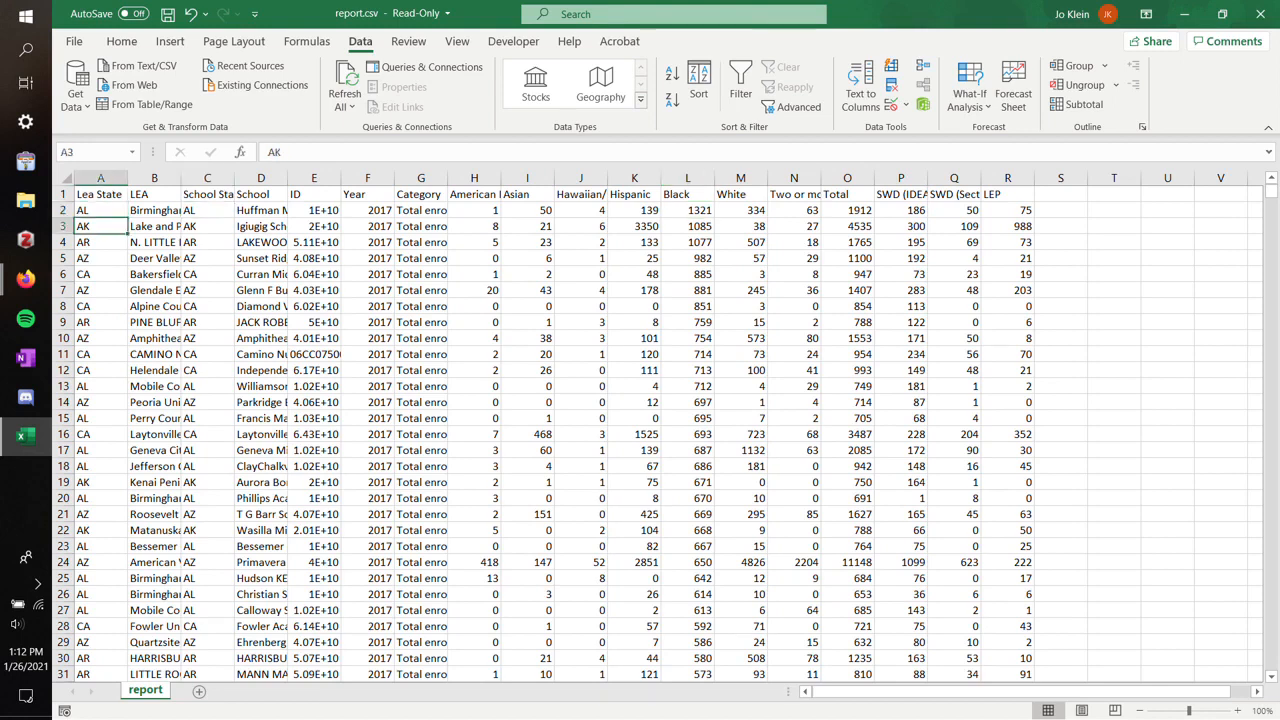
{"action": "left_click", "coordinate": [207, 242]}
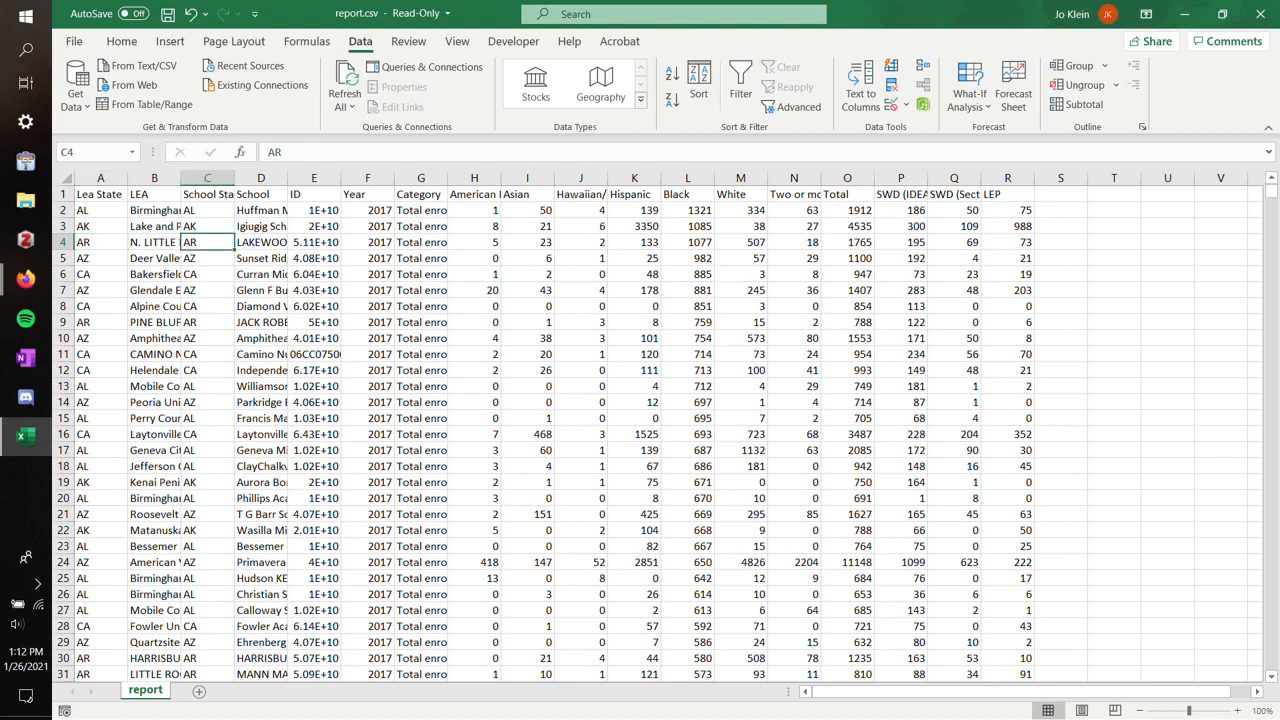
{"action": "left_click", "coordinate": [634, 242]}
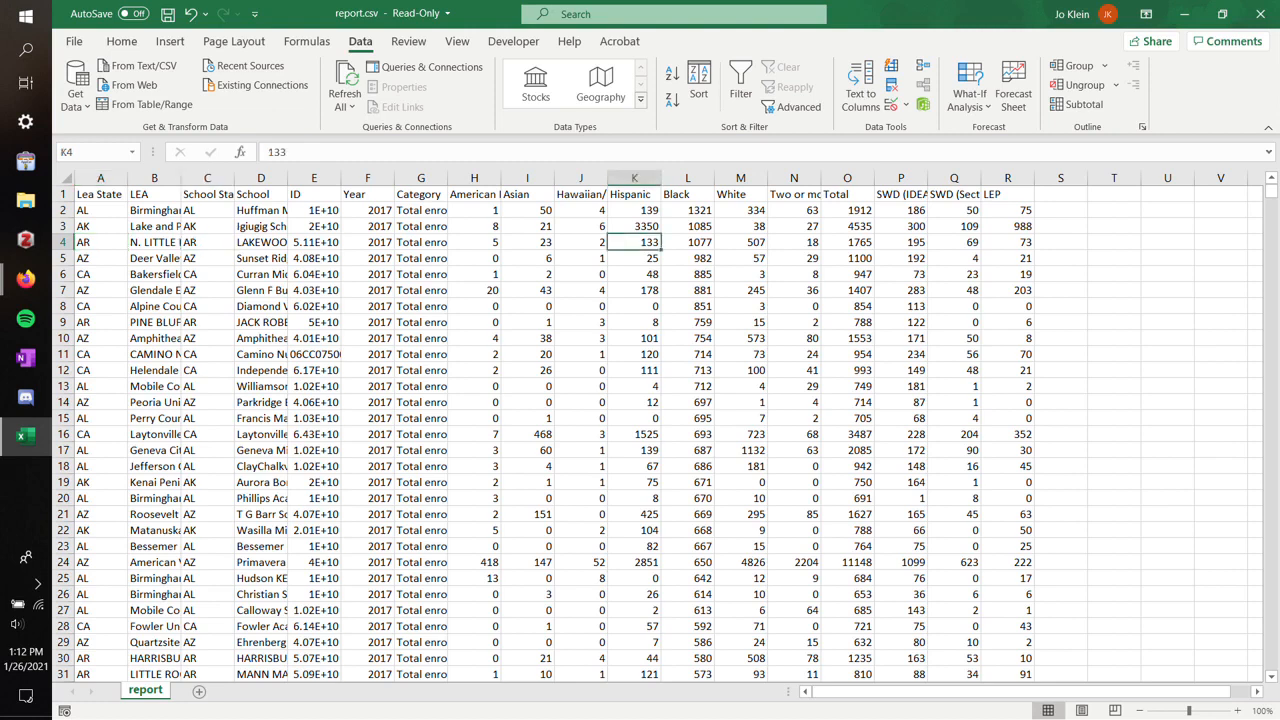